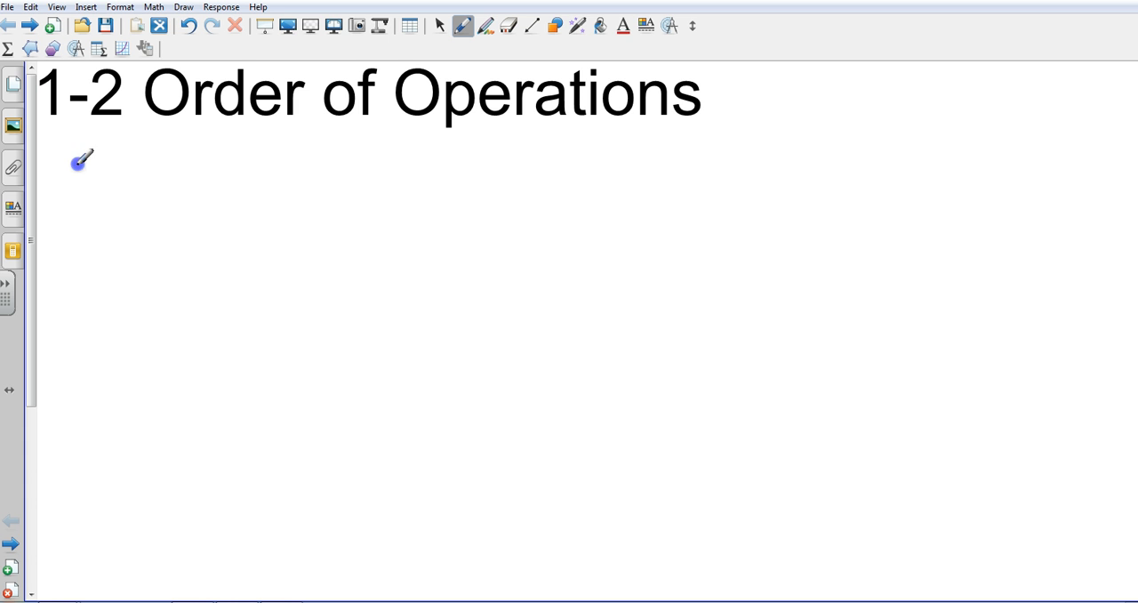
# Write P, E, M, D, A, S in pen down the left below '1-2 Order of Operations'.
pyautogui.moveTo(85, 164); pyautogui.dragTo(78, 245)
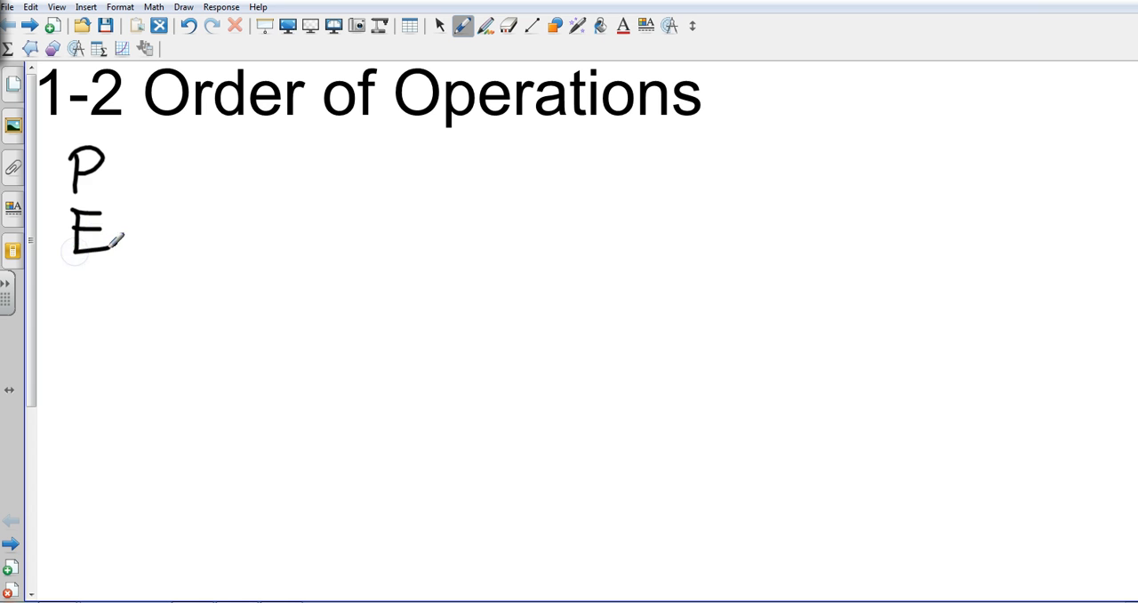
pyautogui.moveTo(76, 285); pyautogui.dragTo(85, 374)
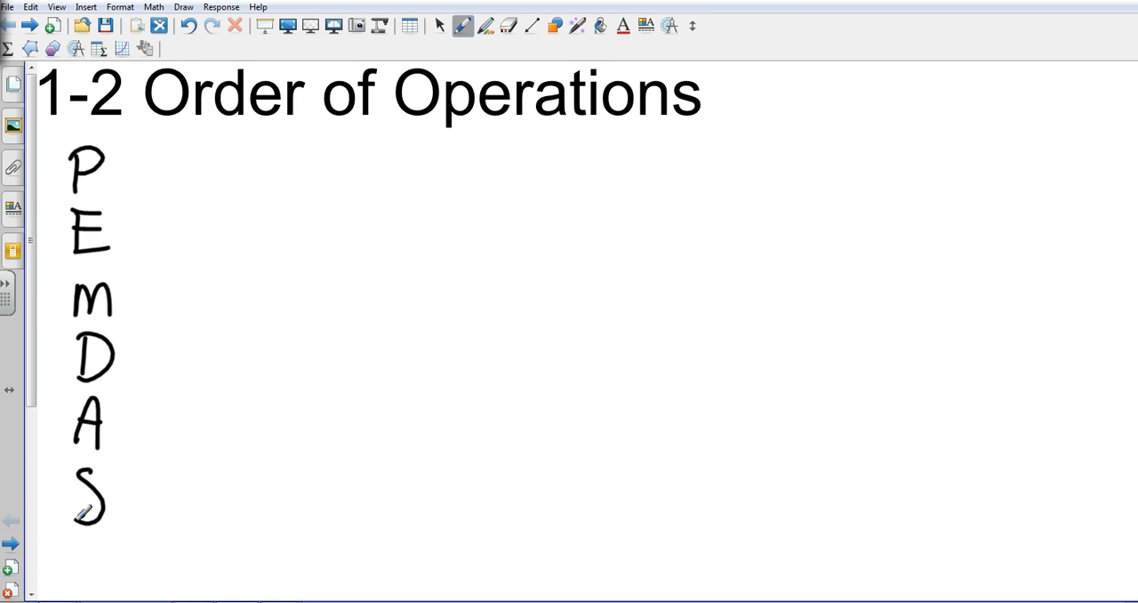
pyautogui.moveTo(129, 186)
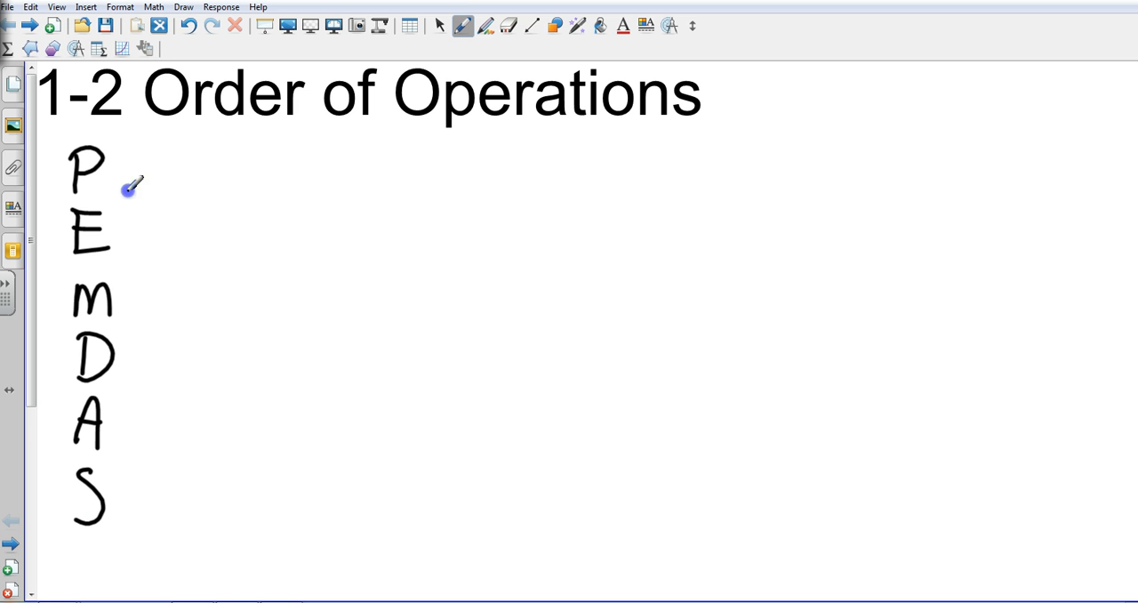
# Extend P, E and M into 'Parenthesis', 'Exponents' and 'Multiplication' with the pen.
pyautogui.moveTo(125, 186); pyautogui.dragTo(213, 187)
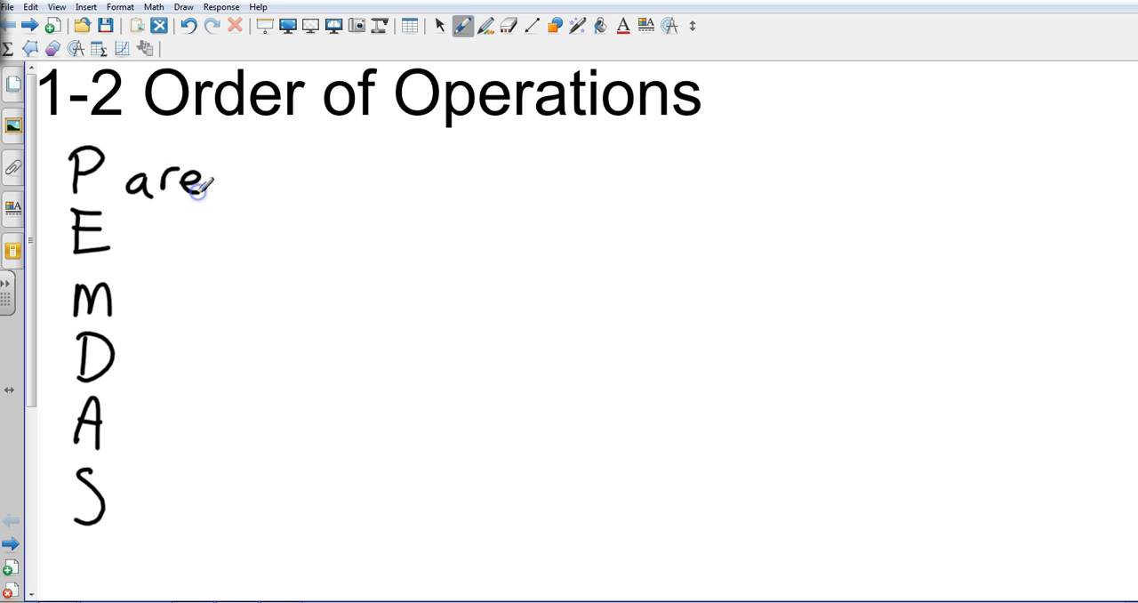
pyautogui.moveTo(213, 178); pyautogui.dragTo(280, 183)
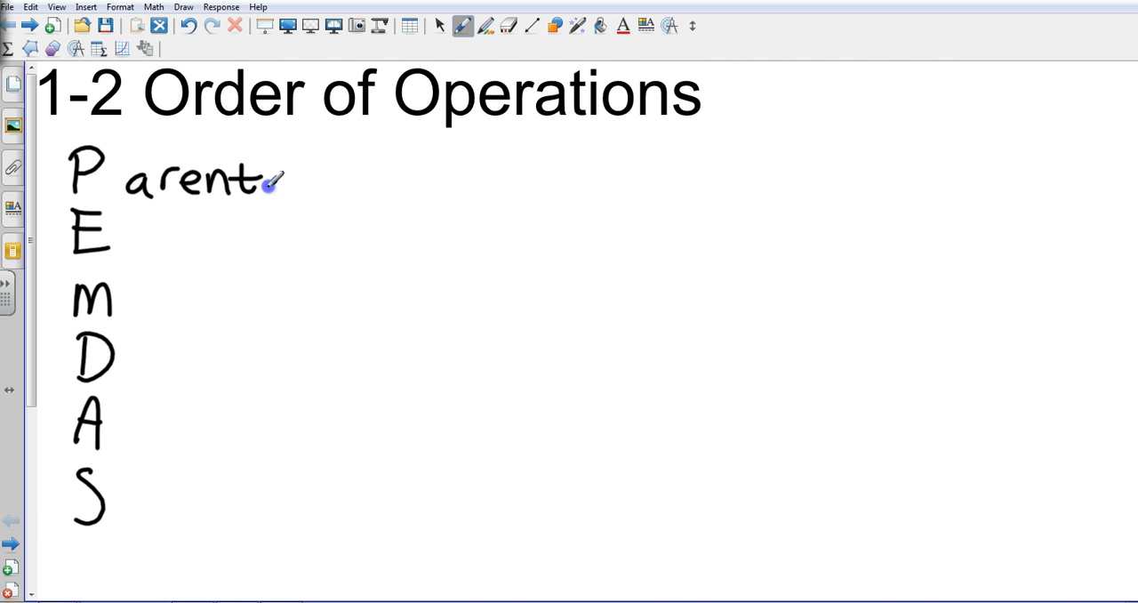
pyautogui.moveTo(285, 178); pyautogui.dragTo(365, 182)
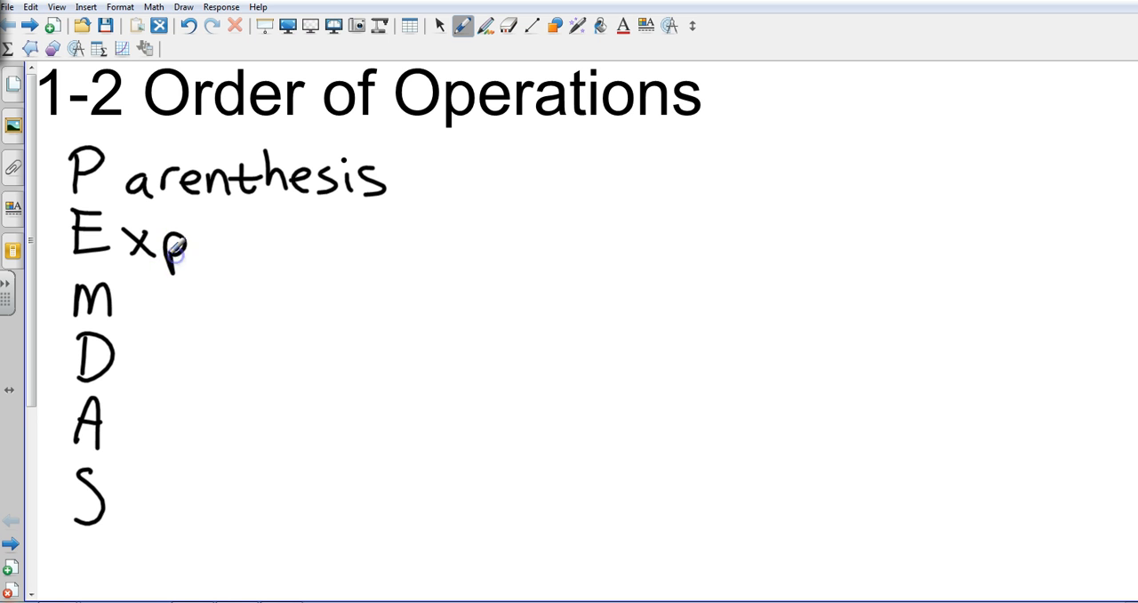
pyautogui.moveTo(178, 244); pyautogui.dragTo(284, 249)
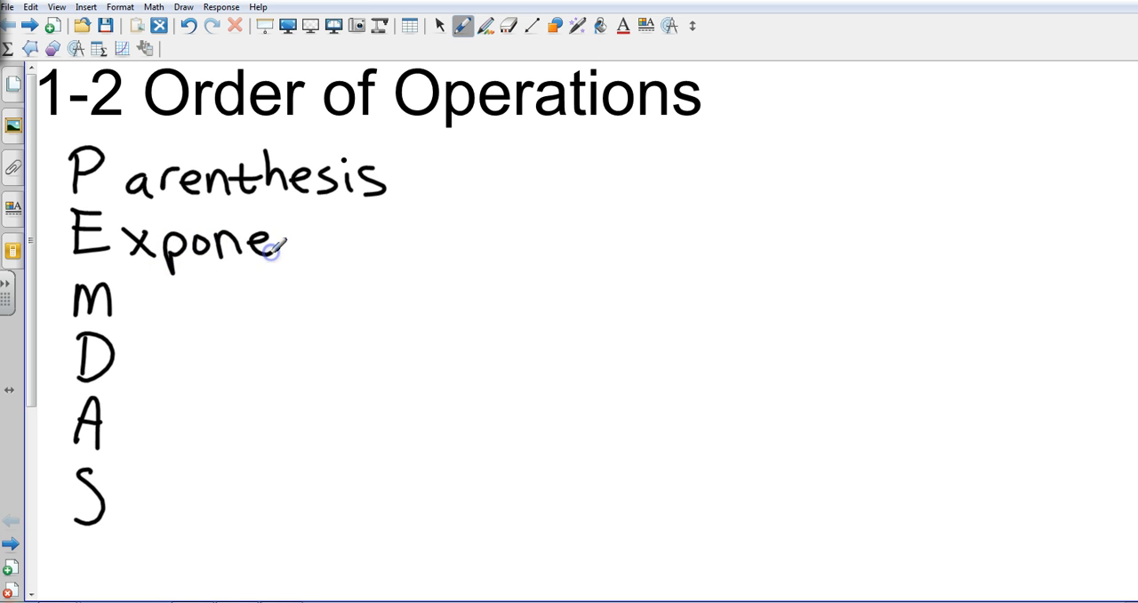
pyautogui.moveTo(276, 249); pyautogui.dragTo(365, 253)
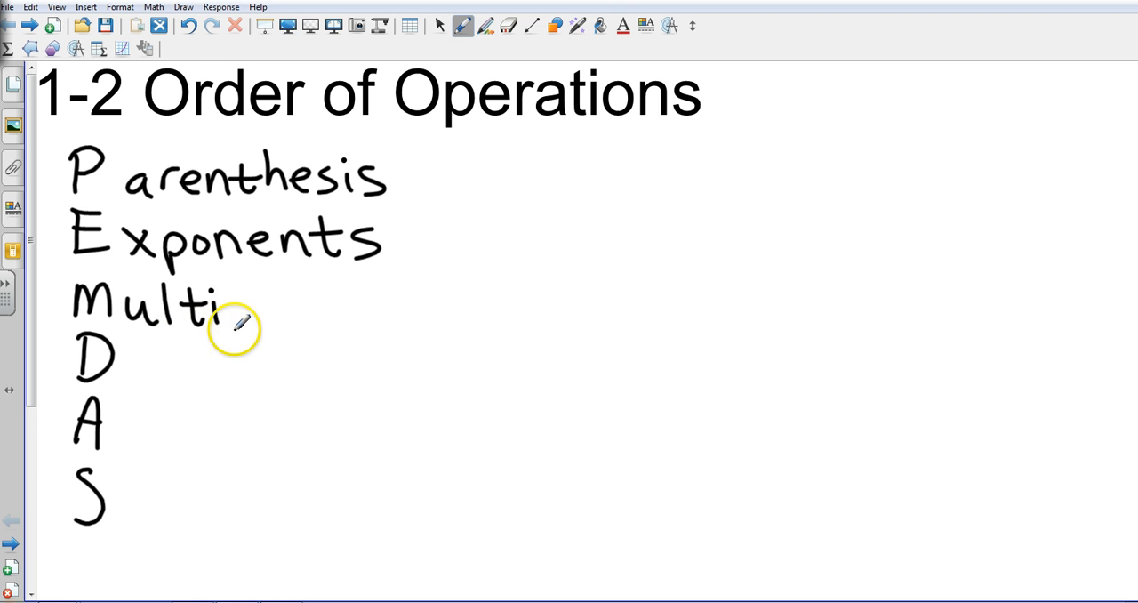
pyautogui.moveTo(236, 321); pyautogui.dragTo(293, 316)
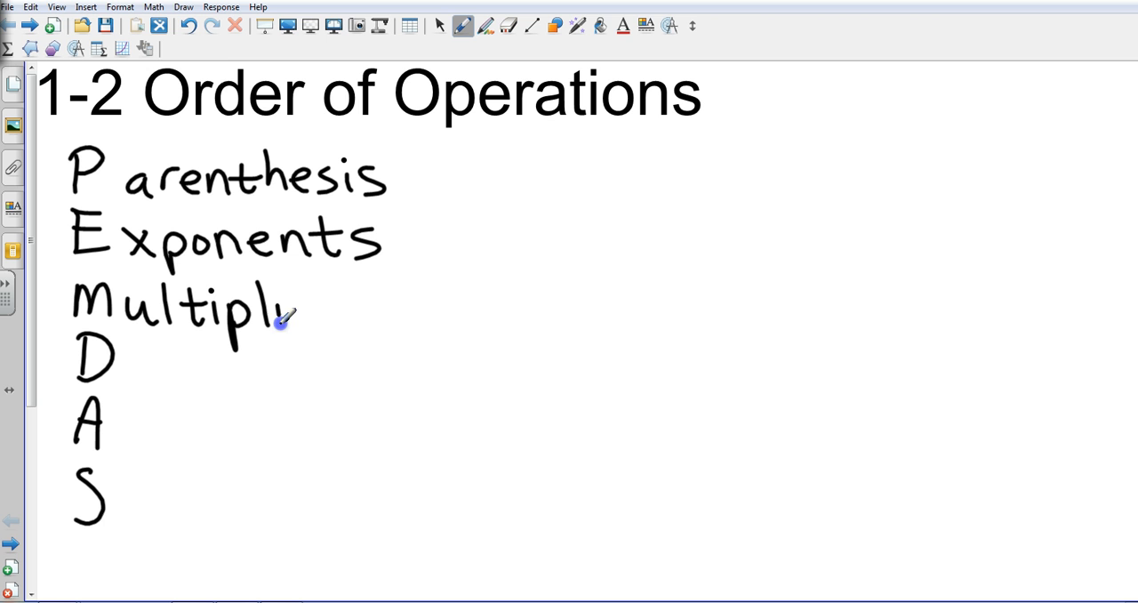
pyautogui.moveTo(294, 316); pyautogui.dragTo(346, 320)
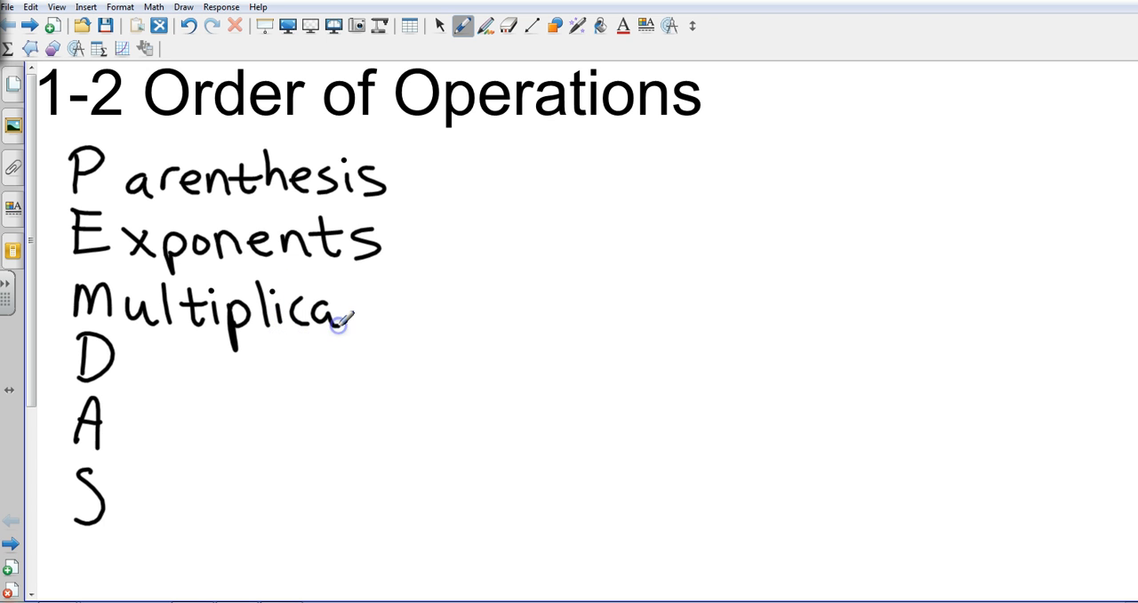
pyautogui.moveTo(347, 320); pyautogui.dragTo(409, 307)
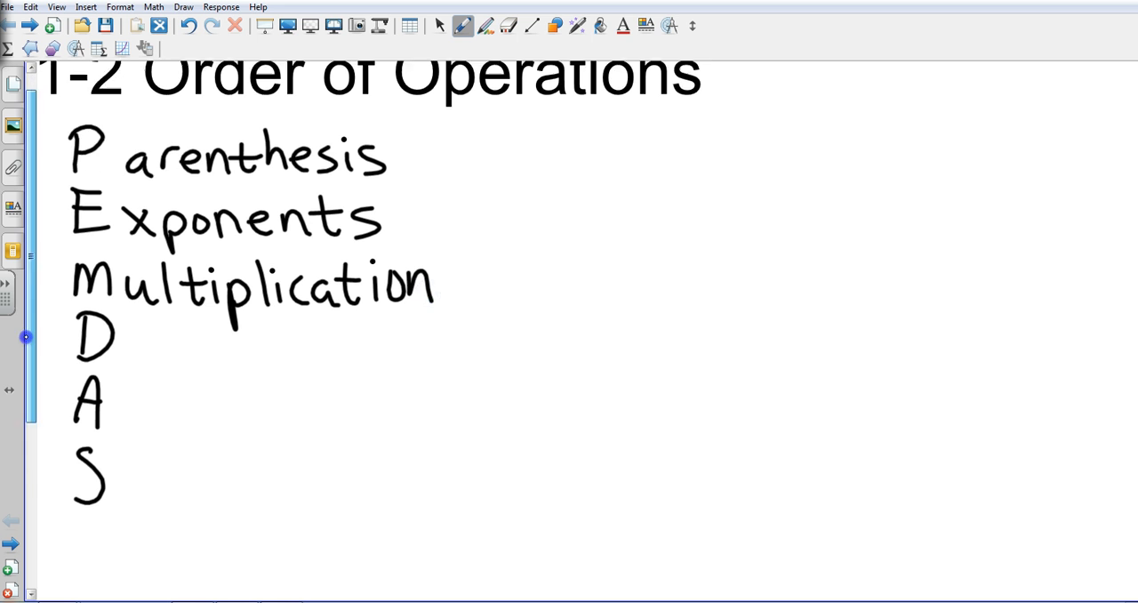
# Spell out 'Division', 'Addition' and 'Subtraction' beside D, A and S.
pyautogui.scroll(-3)
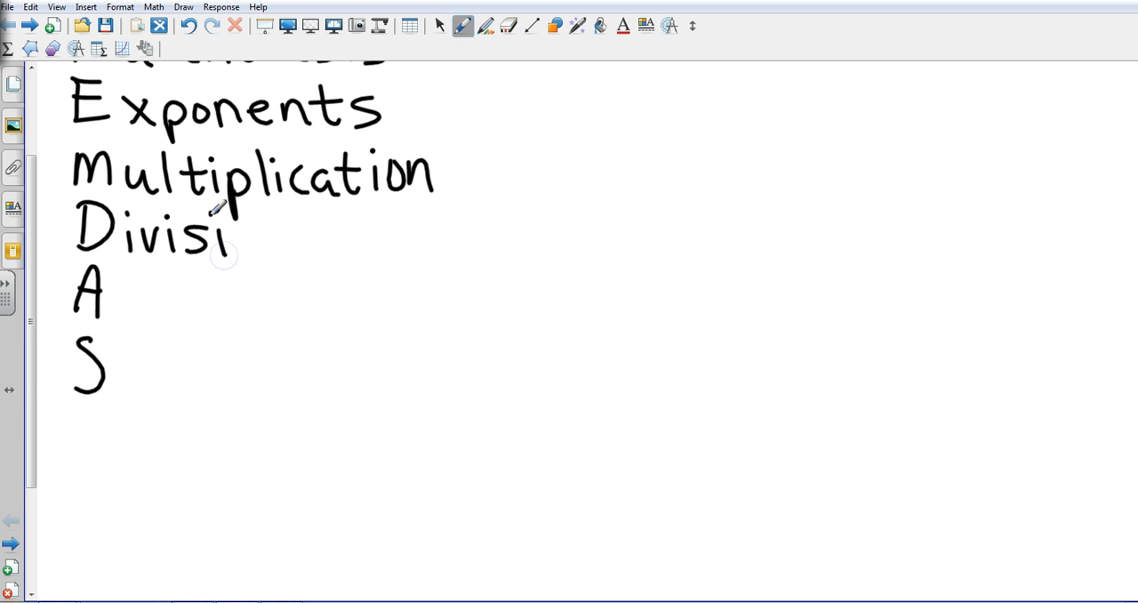
pyautogui.moveTo(235, 240); pyautogui.dragTo(307, 244)
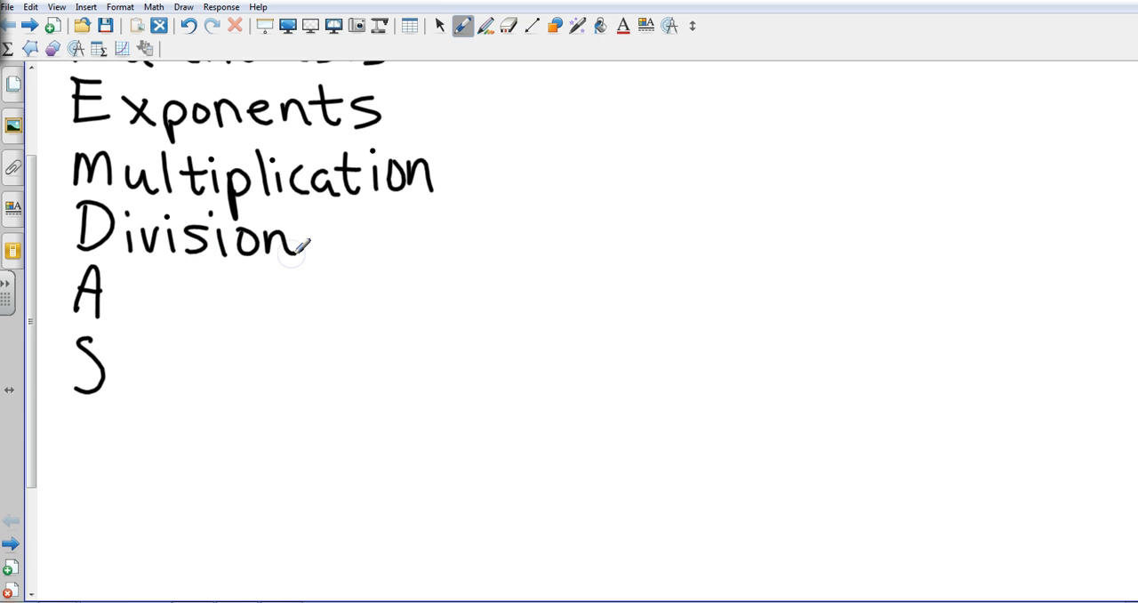
pyautogui.moveTo(107, 302); pyautogui.dragTo(183, 302)
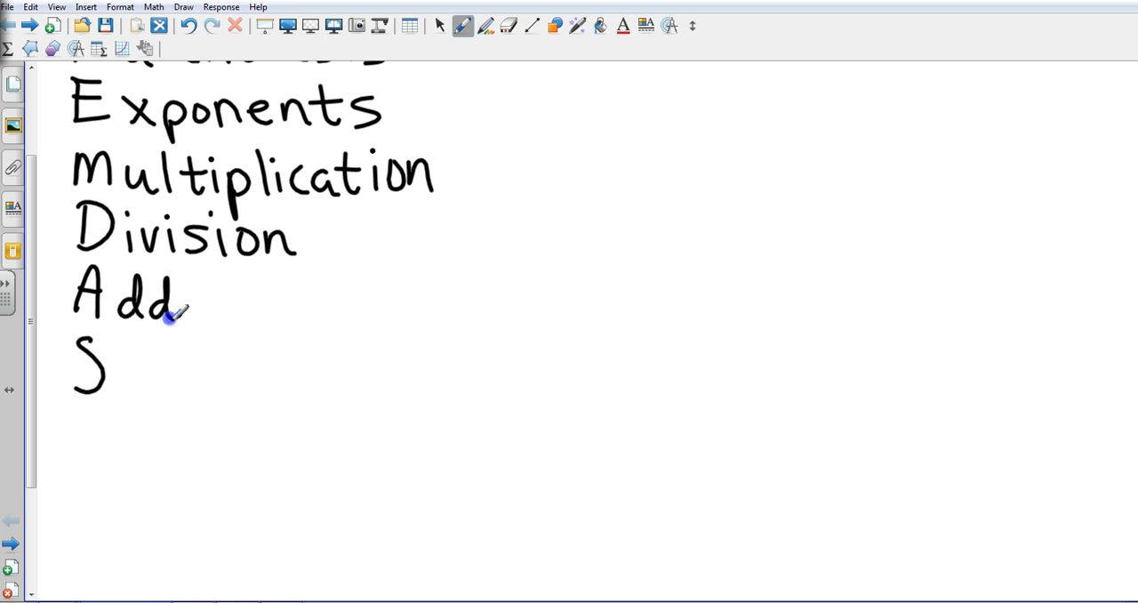
pyautogui.moveTo(187, 307); pyautogui.dragTo(231, 302)
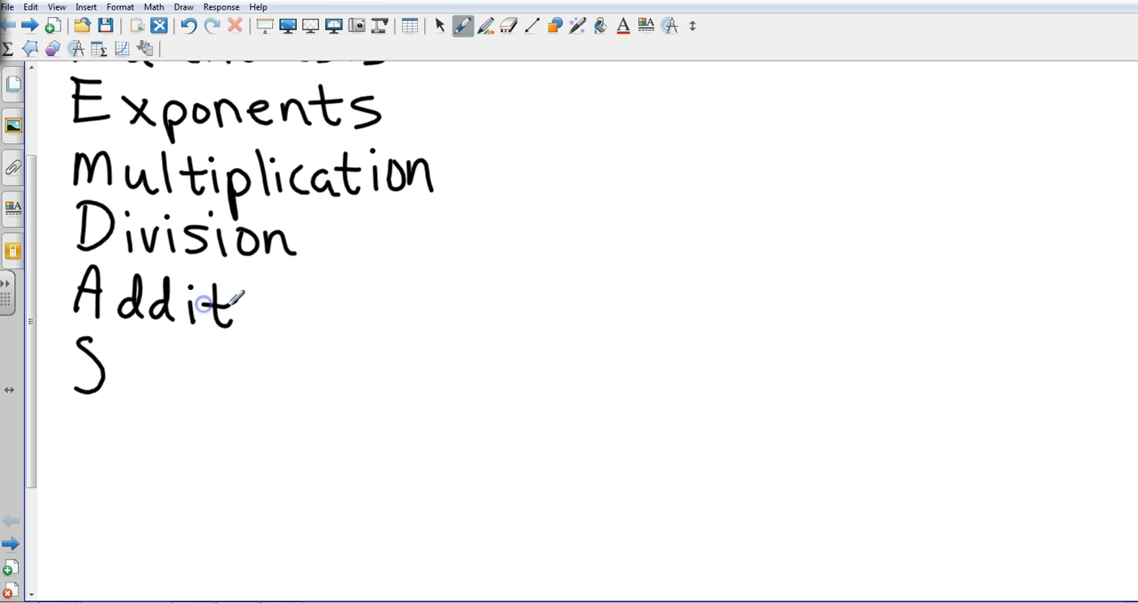
pyautogui.moveTo(222, 302); pyautogui.dragTo(289, 324)
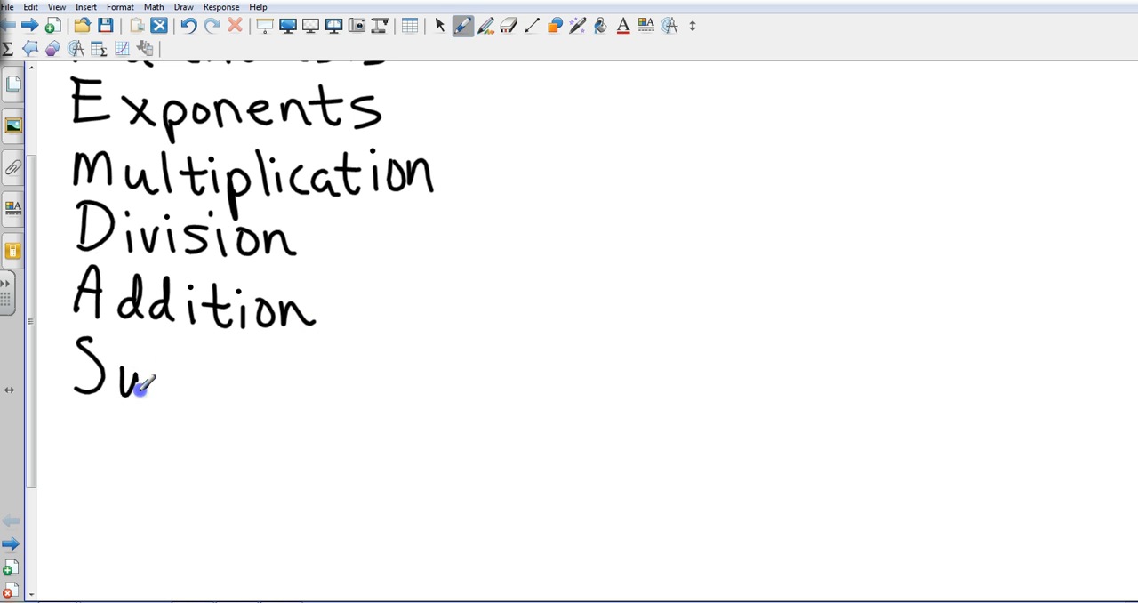
pyautogui.moveTo(155, 364); pyautogui.dragTo(209, 392)
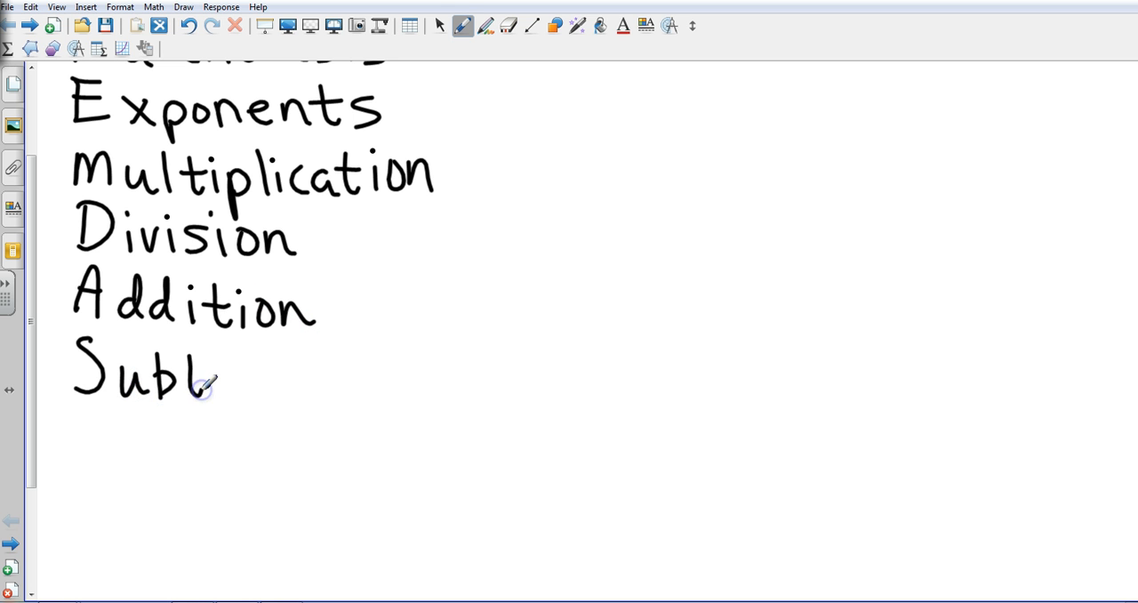
pyautogui.moveTo(200, 386); pyautogui.dragTo(280, 373)
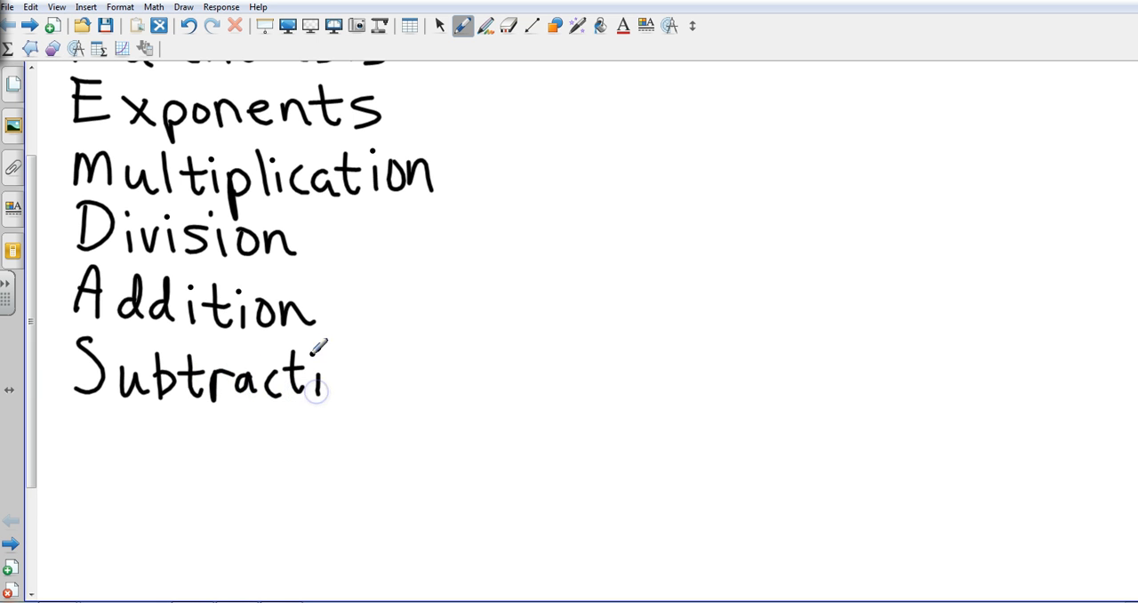
pyautogui.moveTo(320, 391); pyautogui.dragTo(396, 374)
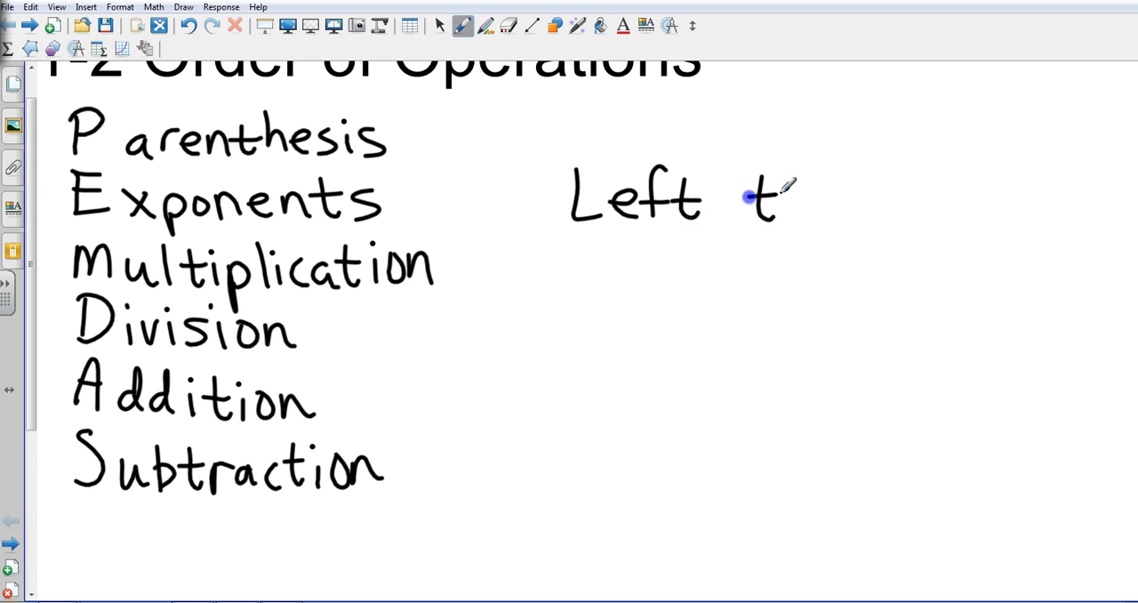
# Write 'Left to Right', bracket M and D, and note 'Left ⇒ Right' beside it.
pyautogui.moveTo(747, 195); pyautogui.dragTo(898, 213)
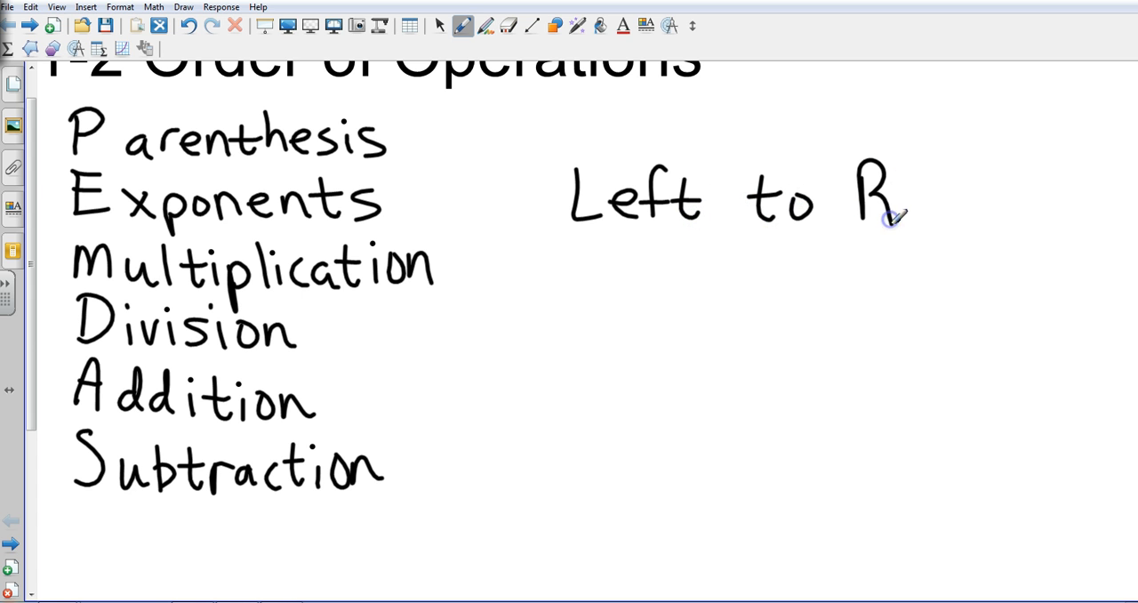
pyautogui.moveTo(898, 222); pyautogui.dragTo(969, 205)
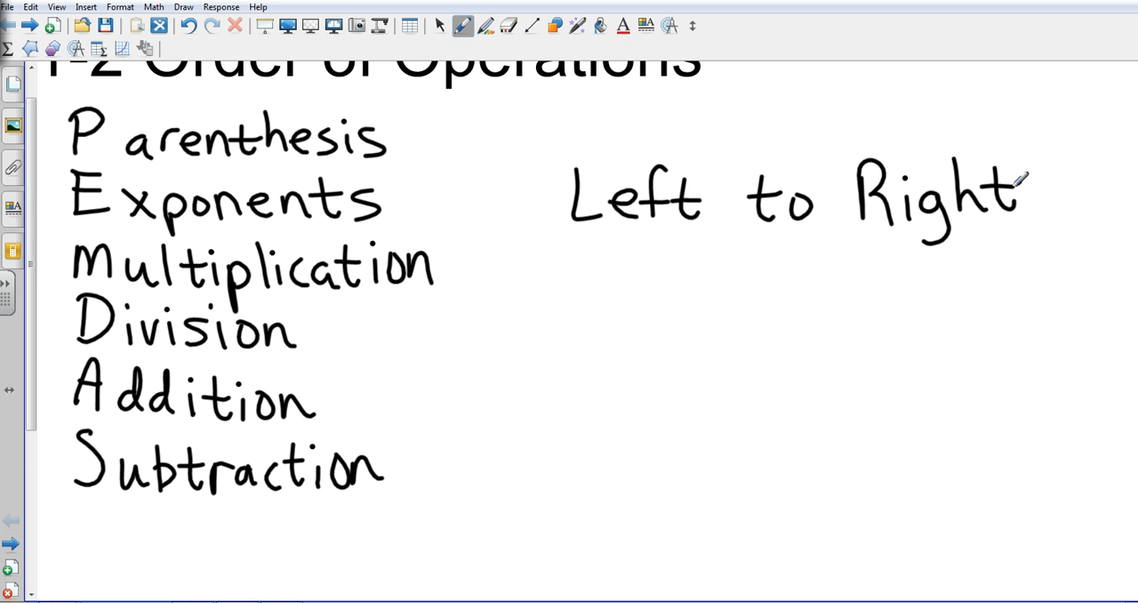
pyautogui.moveTo(569, 276); pyautogui.dragTo(631, 293)
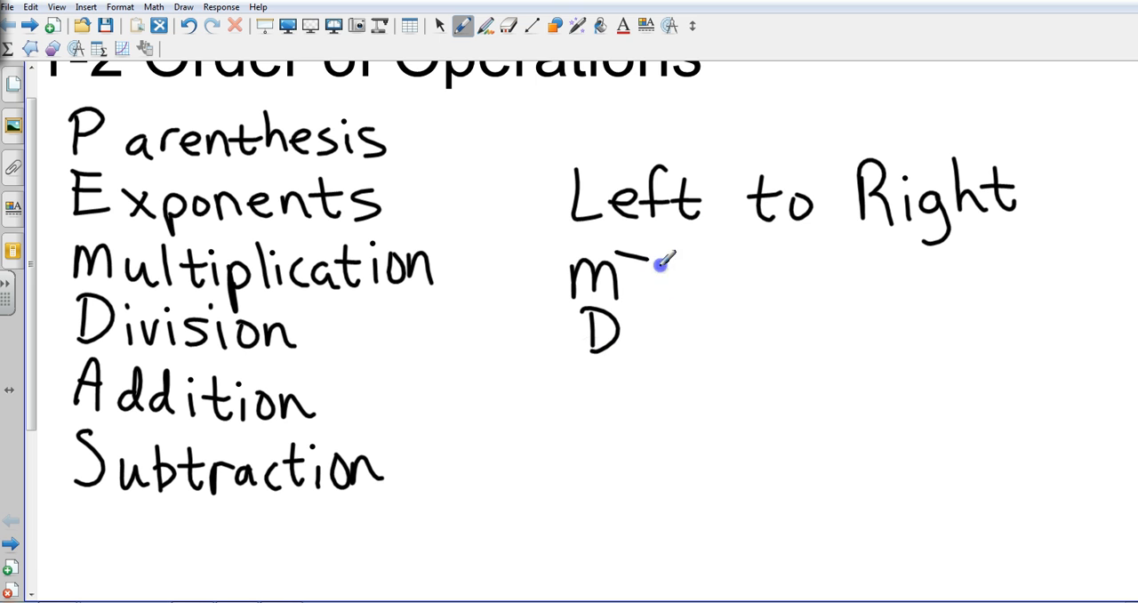
pyautogui.moveTo(662, 258); pyautogui.dragTo(640, 356)
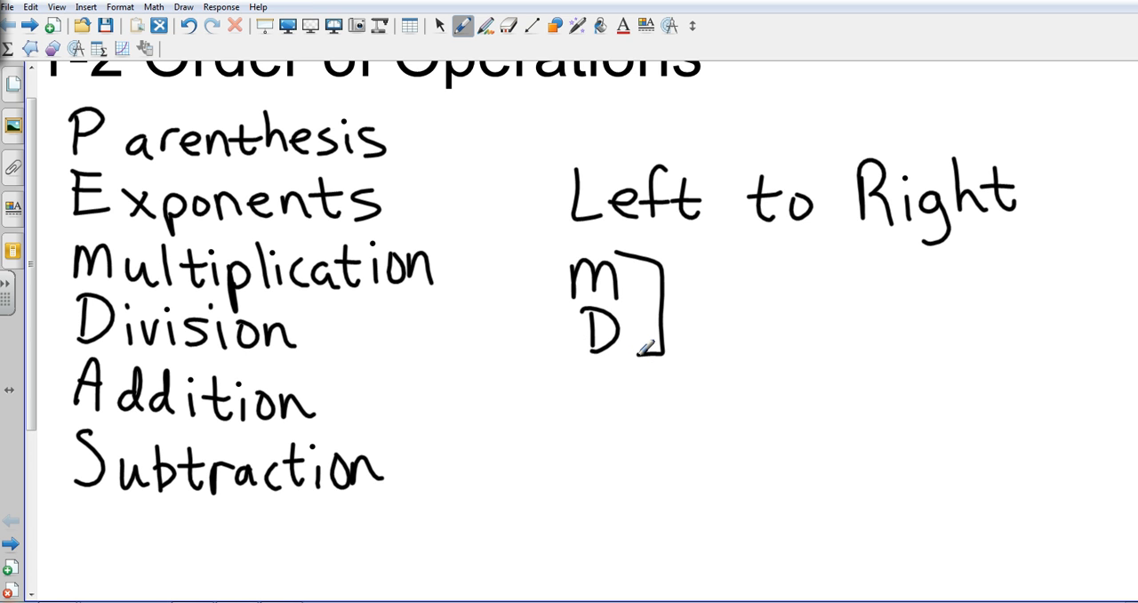
pyautogui.moveTo(681, 302); pyautogui.dragTo(782, 293)
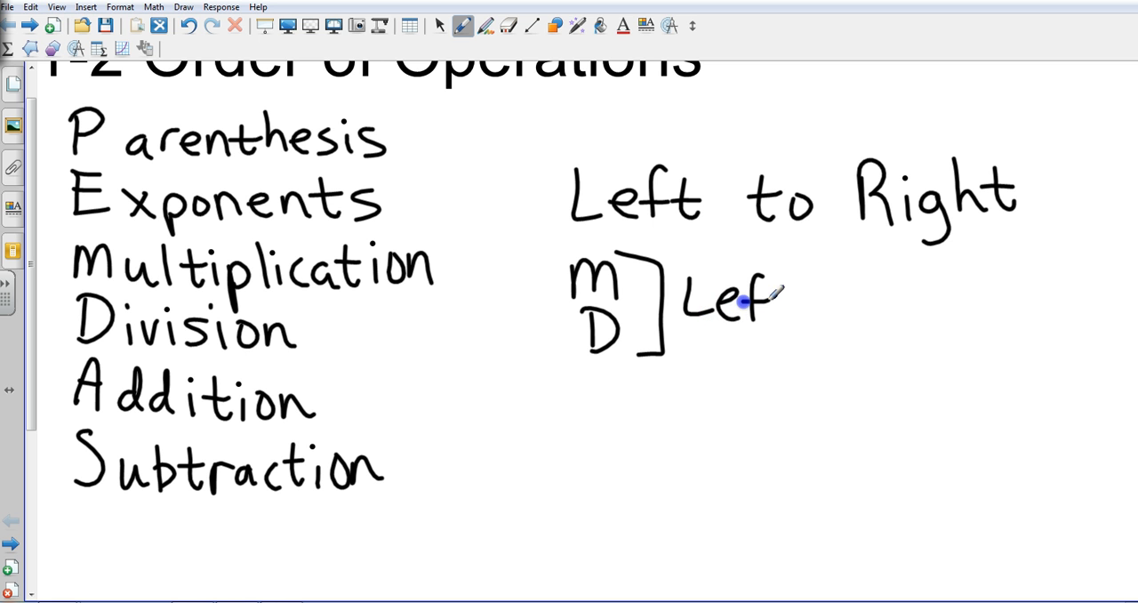
pyautogui.moveTo(774, 298); pyautogui.dragTo(854, 307)
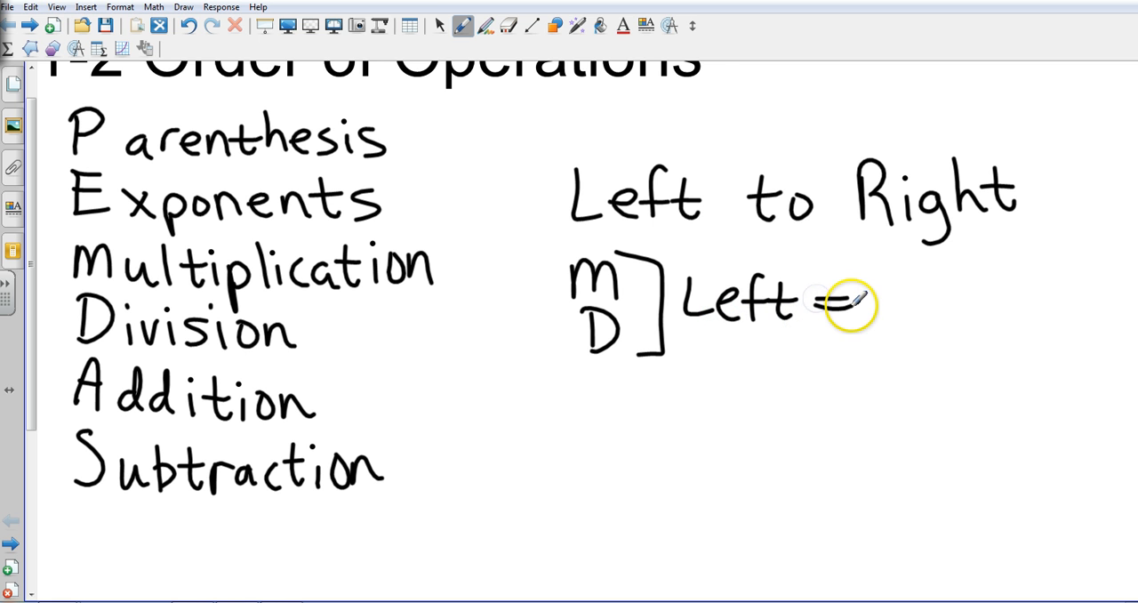
pyautogui.moveTo(827, 302); pyautogui.dragTo(933, 302)
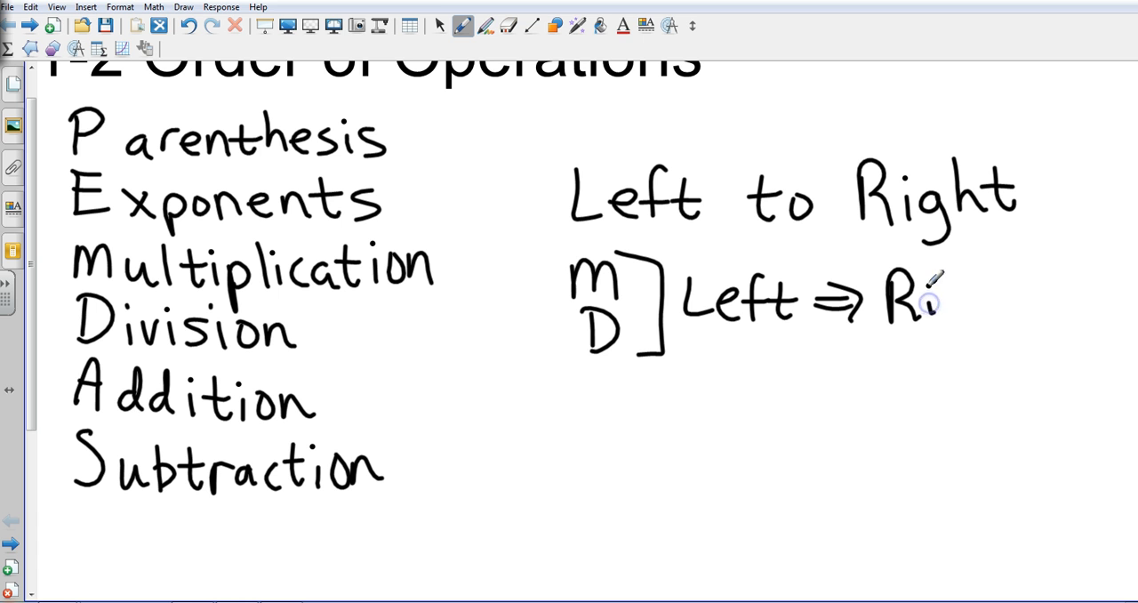
pyautogui.moveTo(924, 303); pyautogui.dragTo(1023, 320)
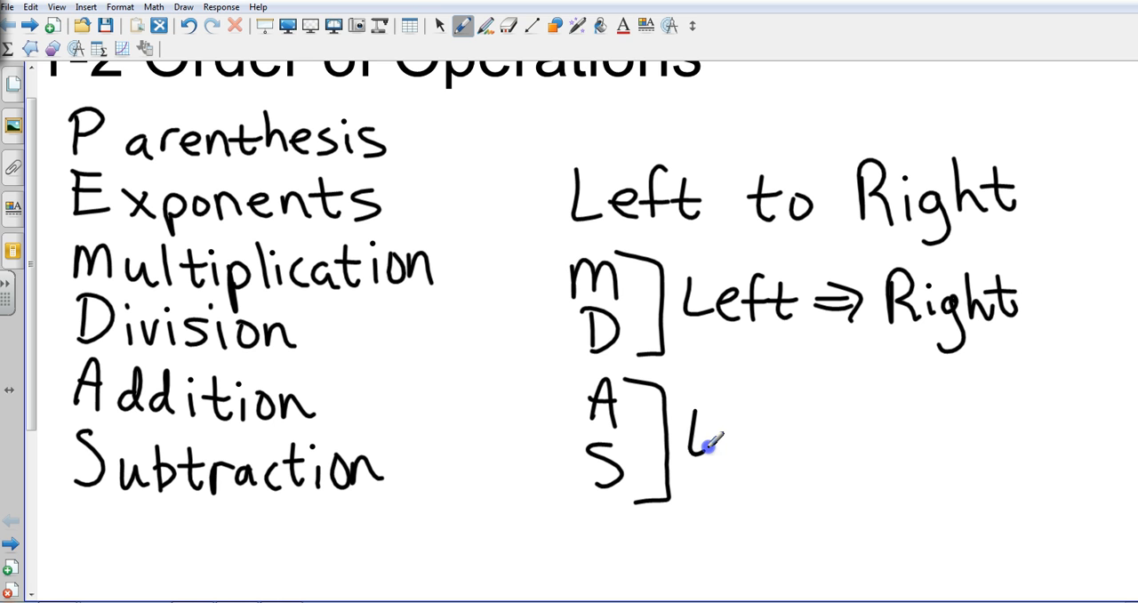
# Write 'Left ⇒ Right' beside the A/S bracket.
pyautogui.moveTo(703, 449); pyautogui.dragTo(800, 445)
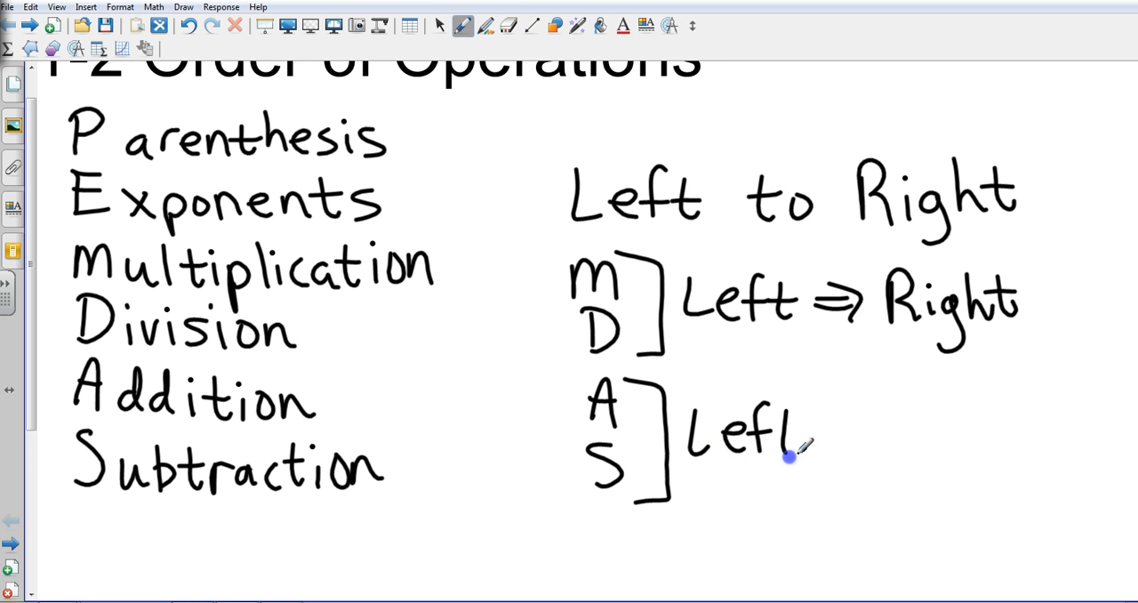
pyautogui.moveTo(791, 444); pyautogui.dragTo(867, 431)
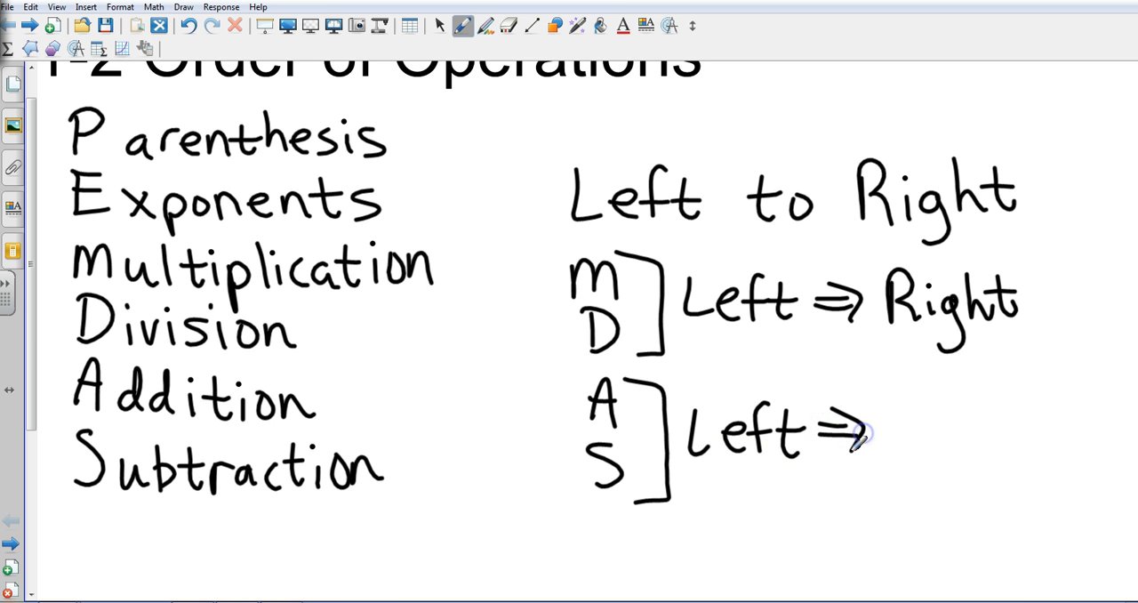
pyautogui.moveTo(863, 436); pyautogui.dragTo(943, 436)
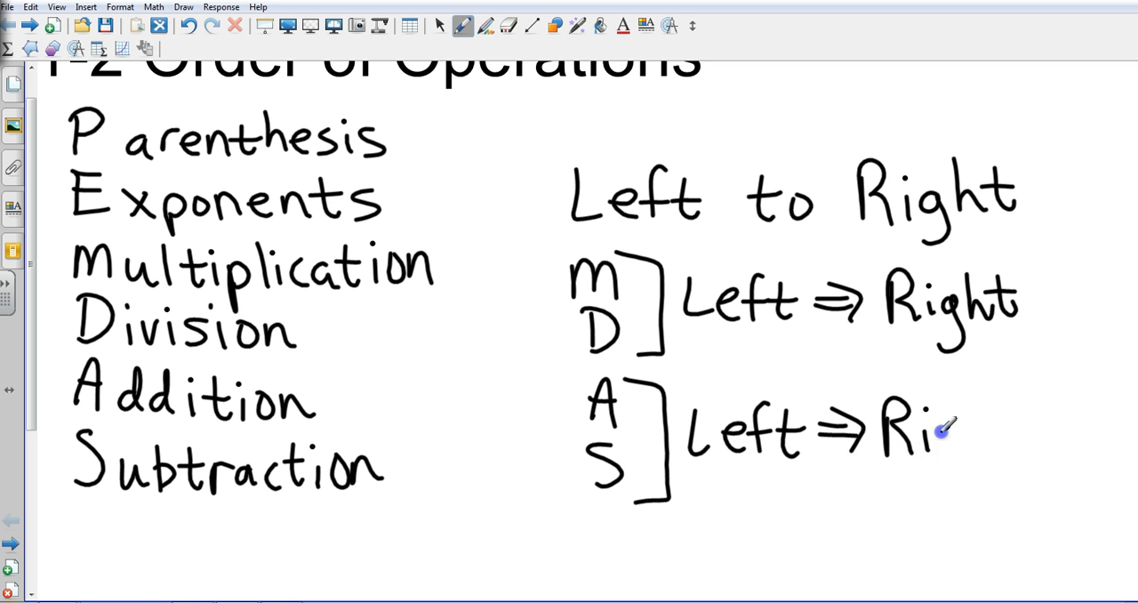
pyautogui.moveTo(947, 426); pyautogui.dragTo(1023, 449)
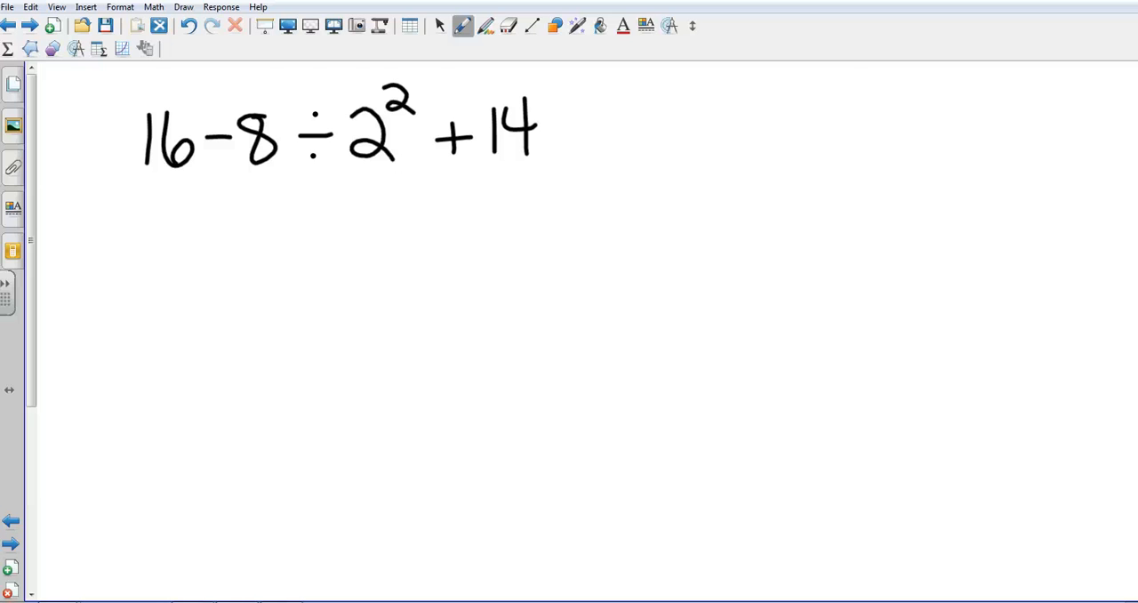
# Highlight 2² in yellow and start writing 16 − 8 ÷ 4 + 14 below.
pyautogui.click(461, 25)
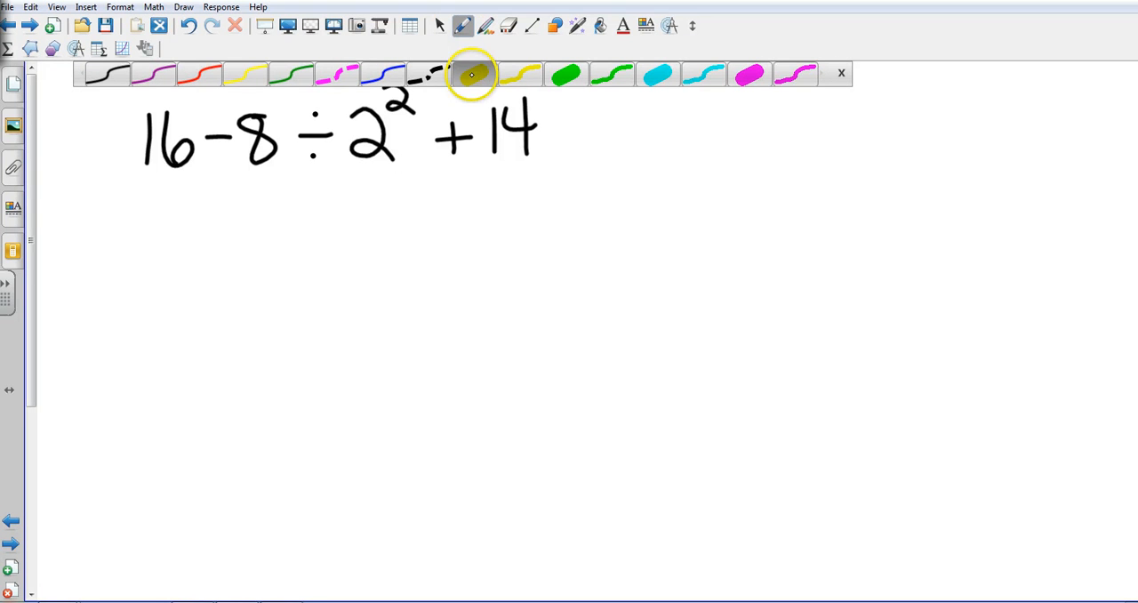
pyautogui.moveTo(346, 133); pyautogui.dragTo(400, 133)
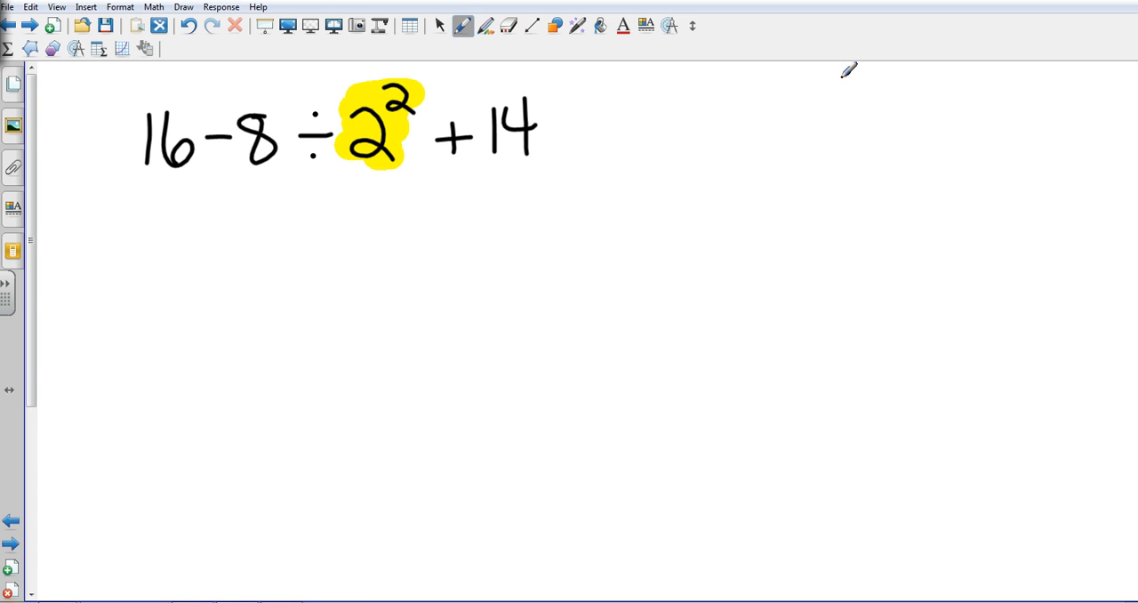
pyautogui.moveTo(143, 209); pyautogui.dragTo(151, 258)
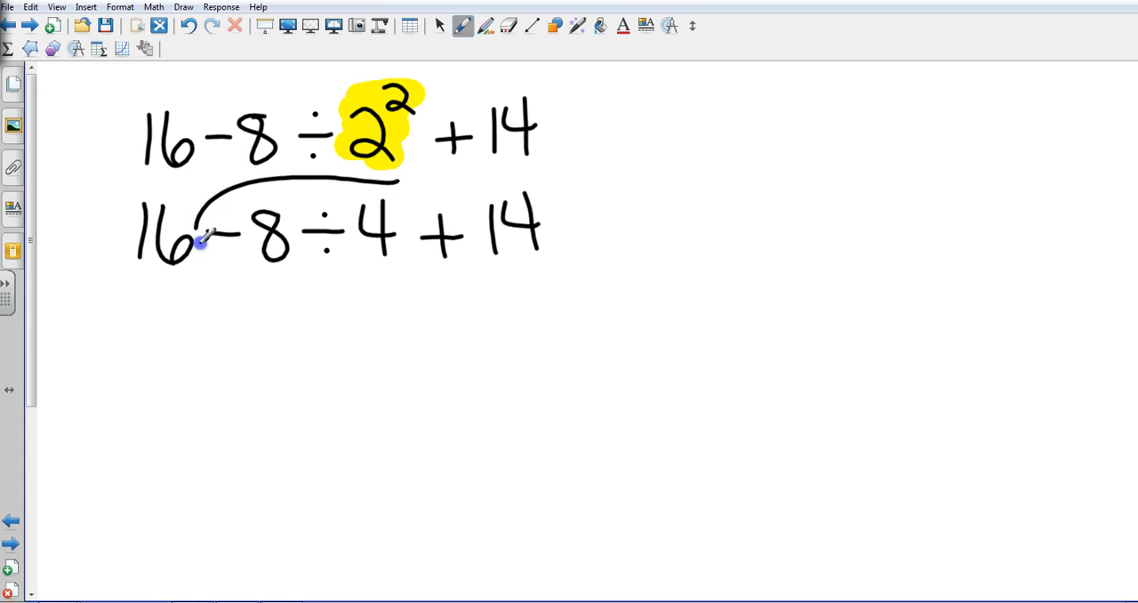
# Circle −8 ÷ 4, write 16 − 2 + 14 on the next line, and begin another line.
pyautogui.moveTo(200, 240); pyautogui.dragTo(395, 182)
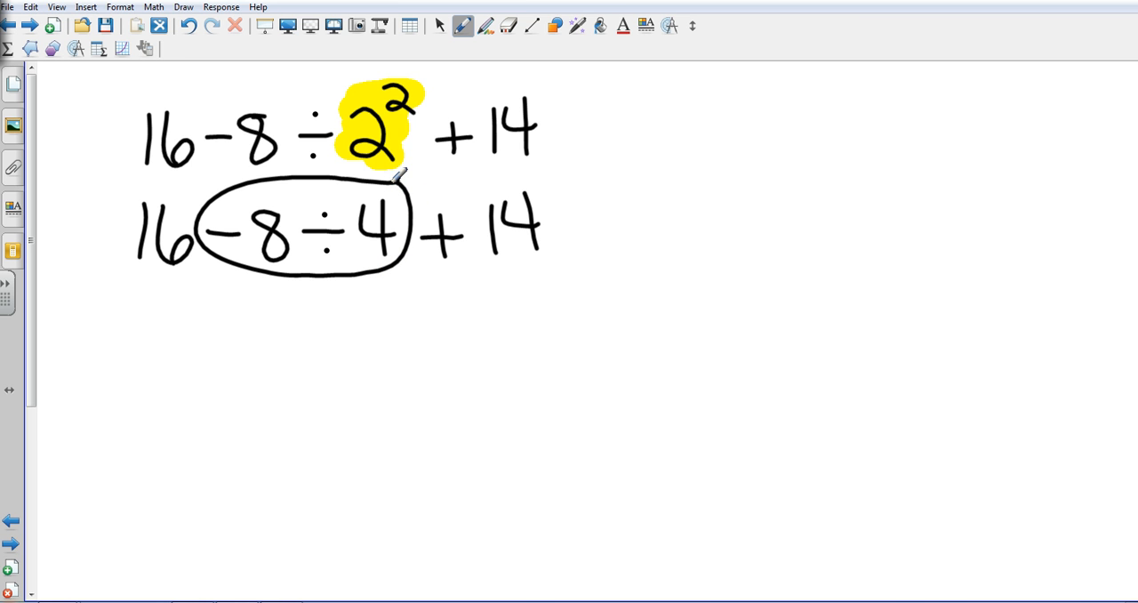
pyautogui.moveTo(155, 347); pyautogui.dragTo(200, 396)
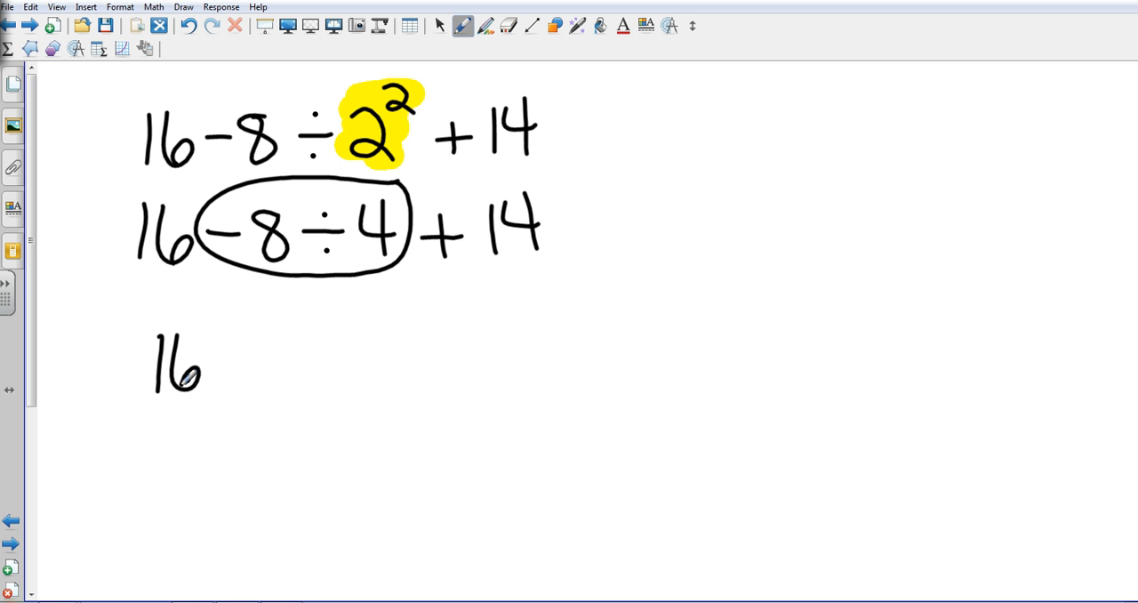
pyautogui.moveTo(222, 365); pyautogui.dragTo(364, 374)
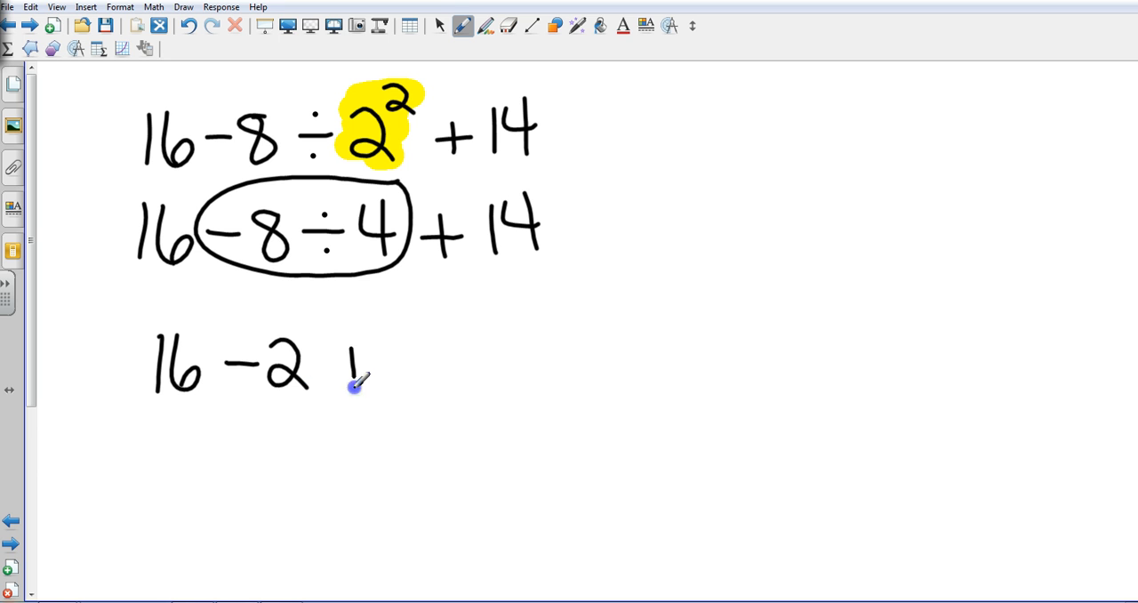
pyautogui.moveTo(347, 373); pyautogui.dragTo(435, 356)
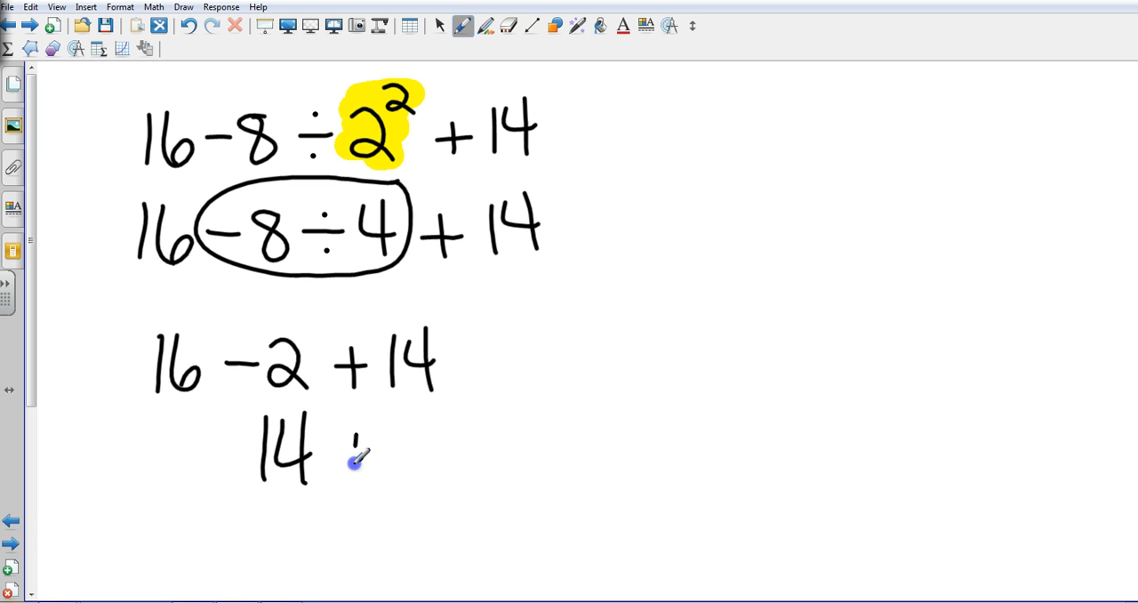
pyautogui.moveTo(347, 453); pyautogui.dragTo(436, 480)
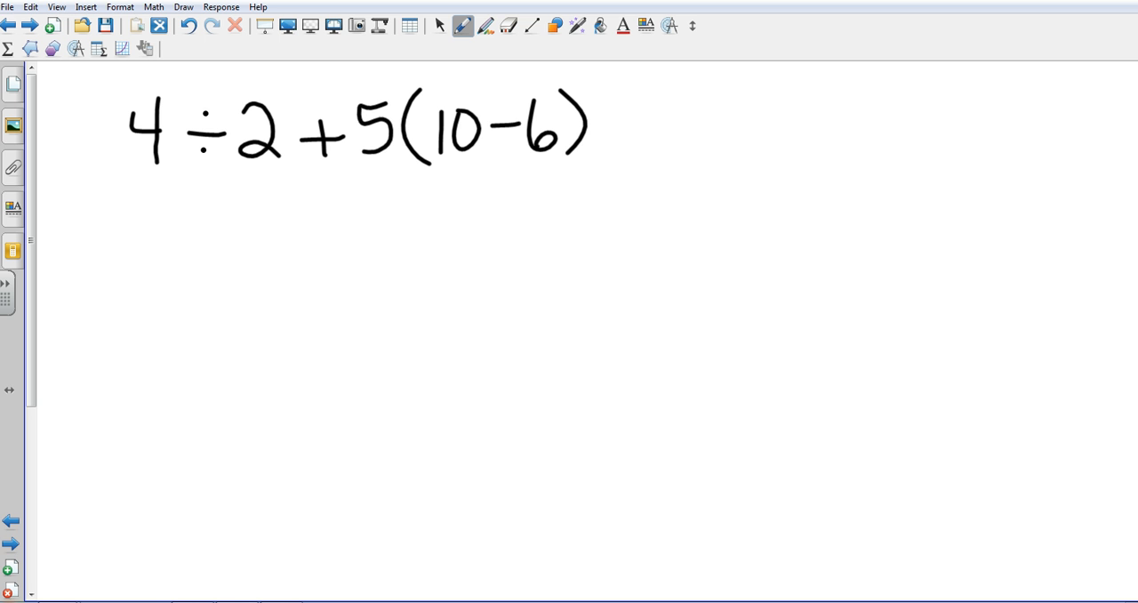
# Write the second line 4 ÷ 2 + 5(4).
pyautogui.moveTo(138, 196); pyautogui.dragTo(164, 258)
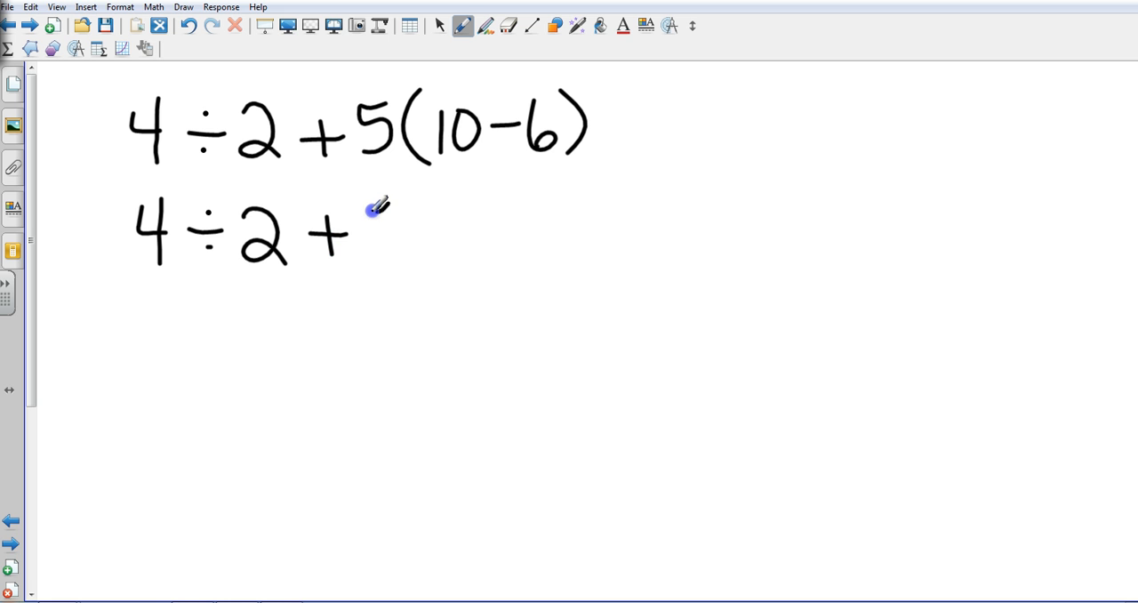
pyautogui.moveTo(382, 213); pyautogui.dragTo(378, 253)
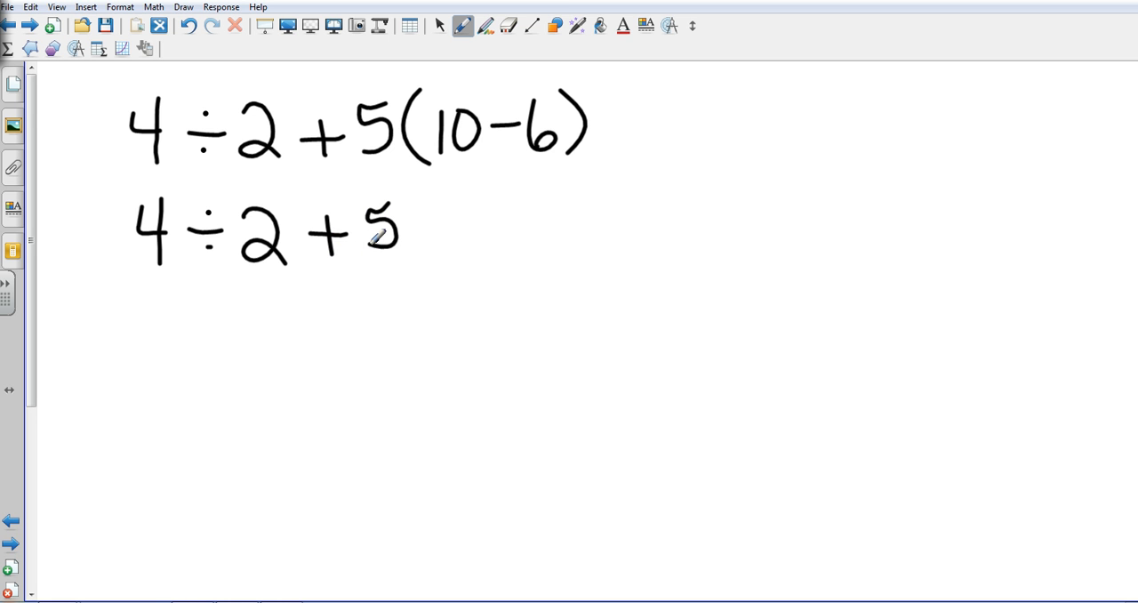
pyautogui.moveTo(418, 214); pyautogui.dragTo(471, 240)
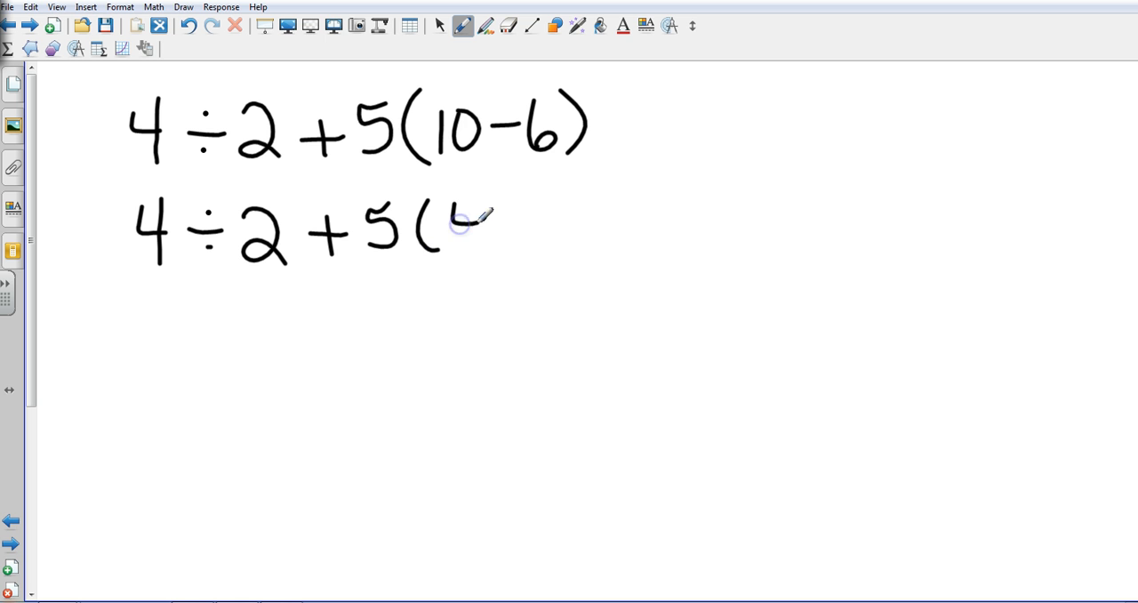
pyautogui.moveTo(462, 223); pyautogui.dragTo(511, 249)
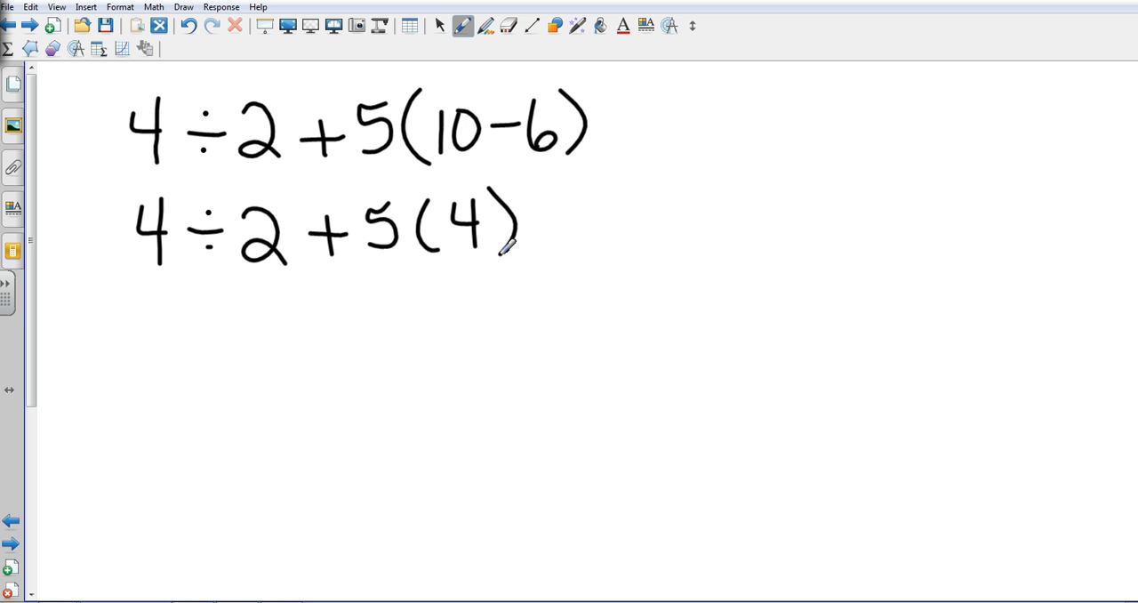
pyautogui.moveTo(150, 298)
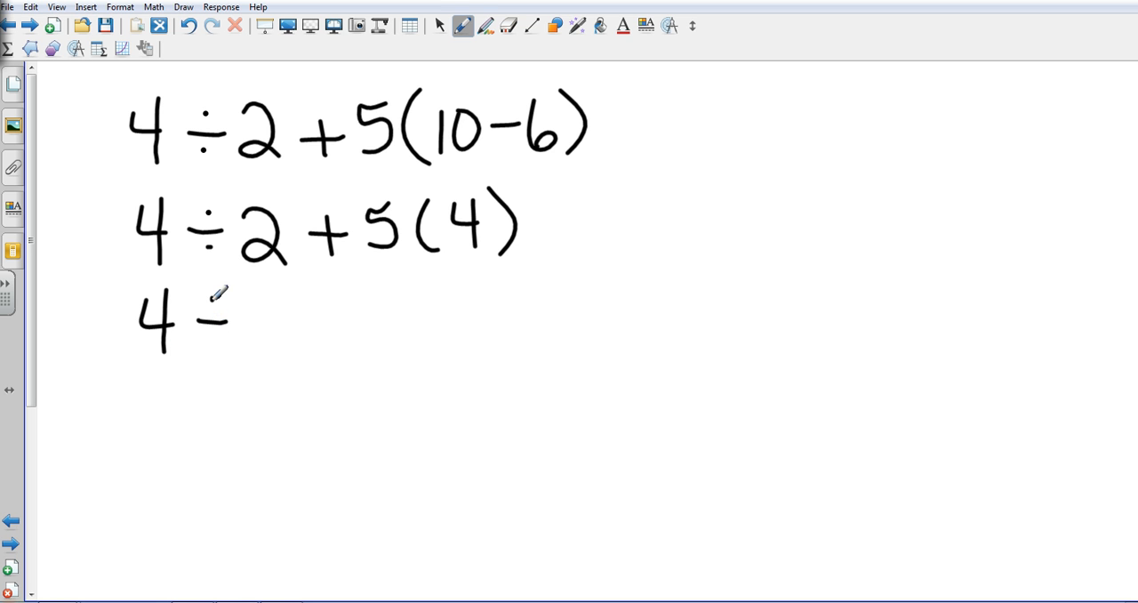
# Write 4 ÷ 2 + 20, then 2 + 20, and the final answer 22.
pyautogui.moveTo(213, 303); pyautogui.dragTo(298, 355)
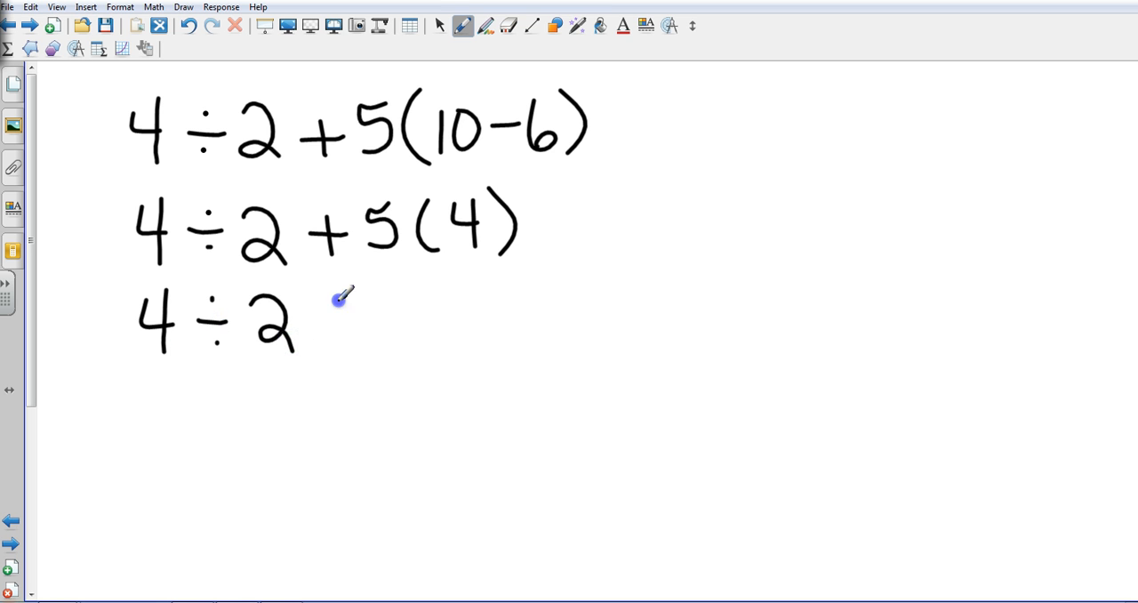
pyautogui.moveTo(329, 294); pyautogui.dragTo(462, 329)
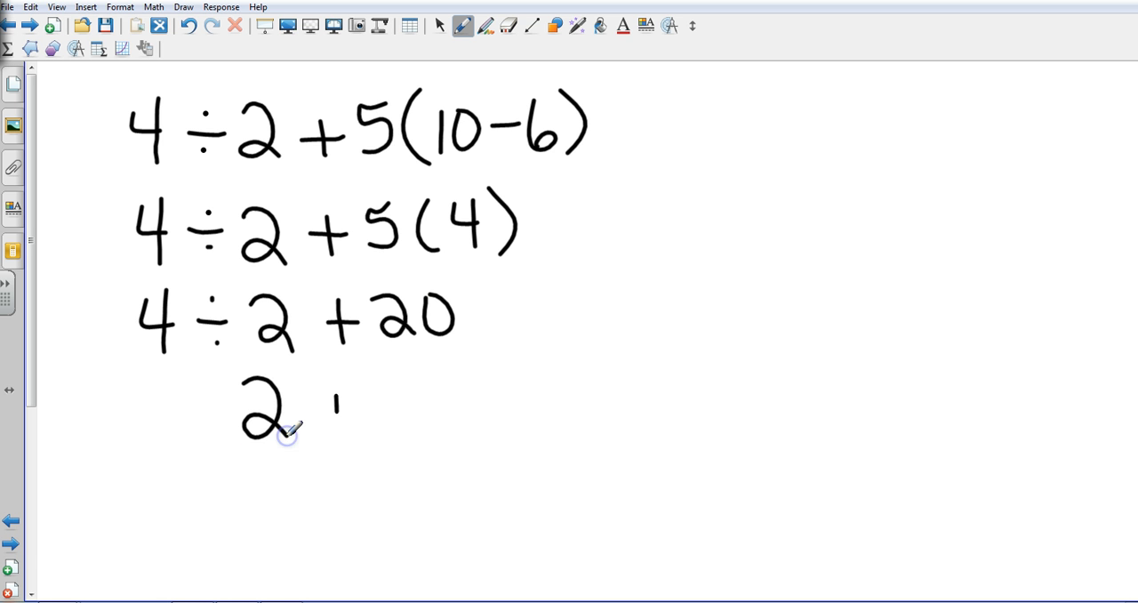
pyautogui.moveTo(320, 418); pyautogui.dragTo(454, 418)
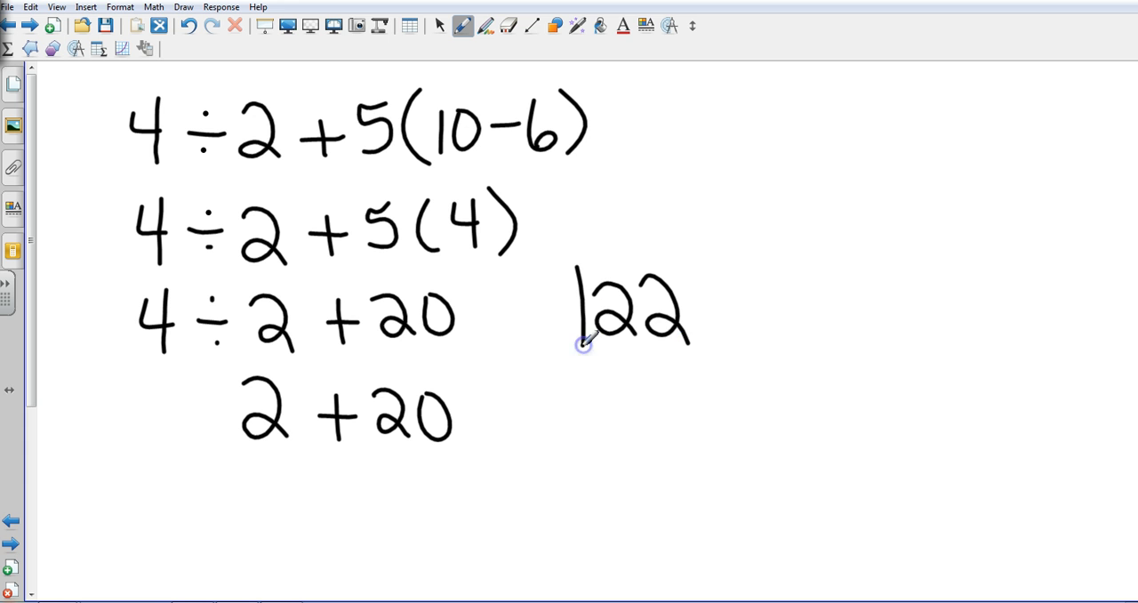
pyautogui.moveTo(582, 347); pyautogui.dragTo(582, 347)
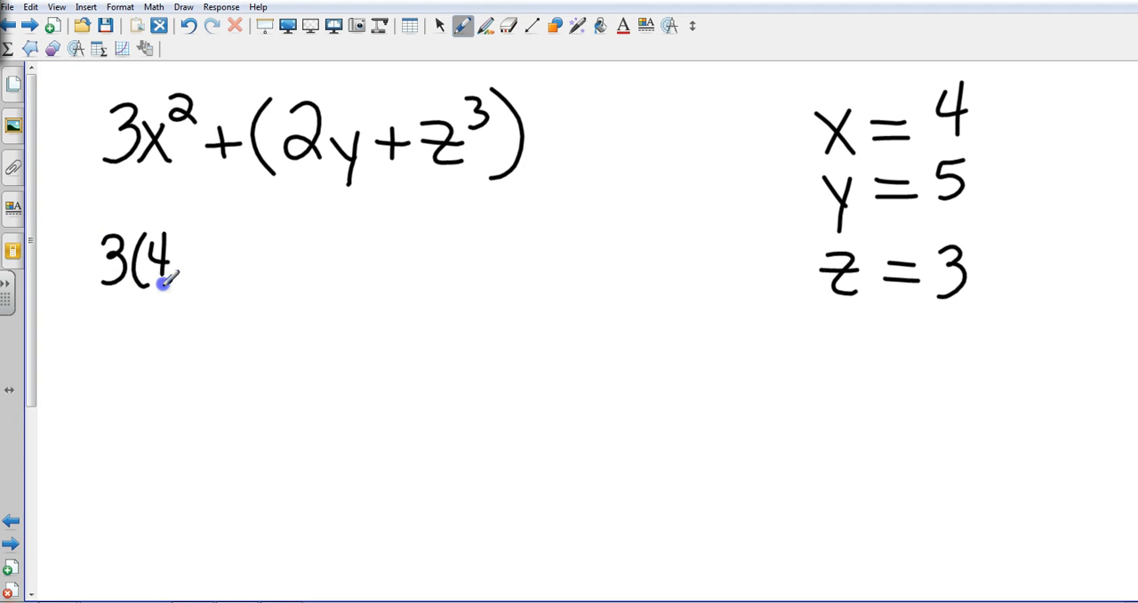
# Write the substituted expression 3(4)² + (2(5) + 3³).
pyautogui.moveTo(169, 267); pyautogui.dragTo(231, 258)
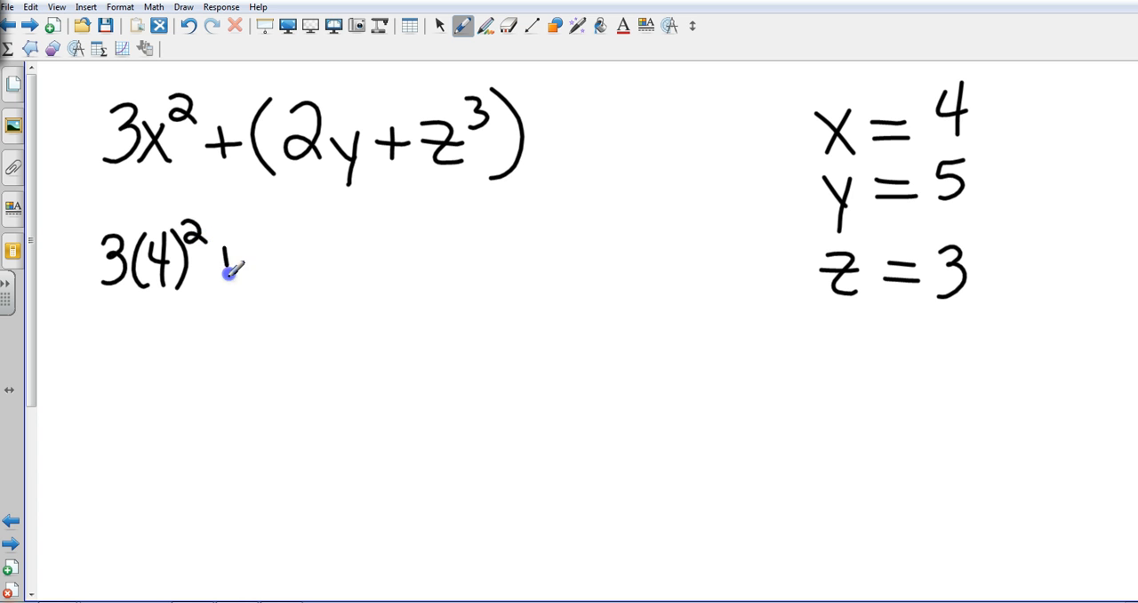
pyautogui.moveTo(231, 258); pyautogui.dragTo(289, 266)
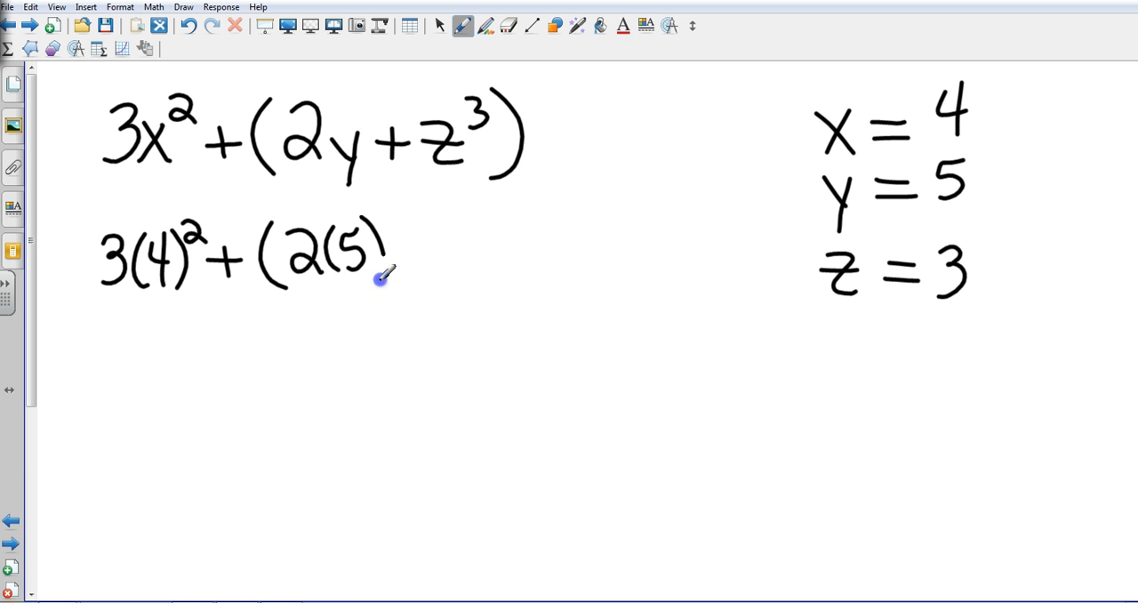
pyautogui.moveTo(400, 267); pyautogui.dragTo(427, 249)
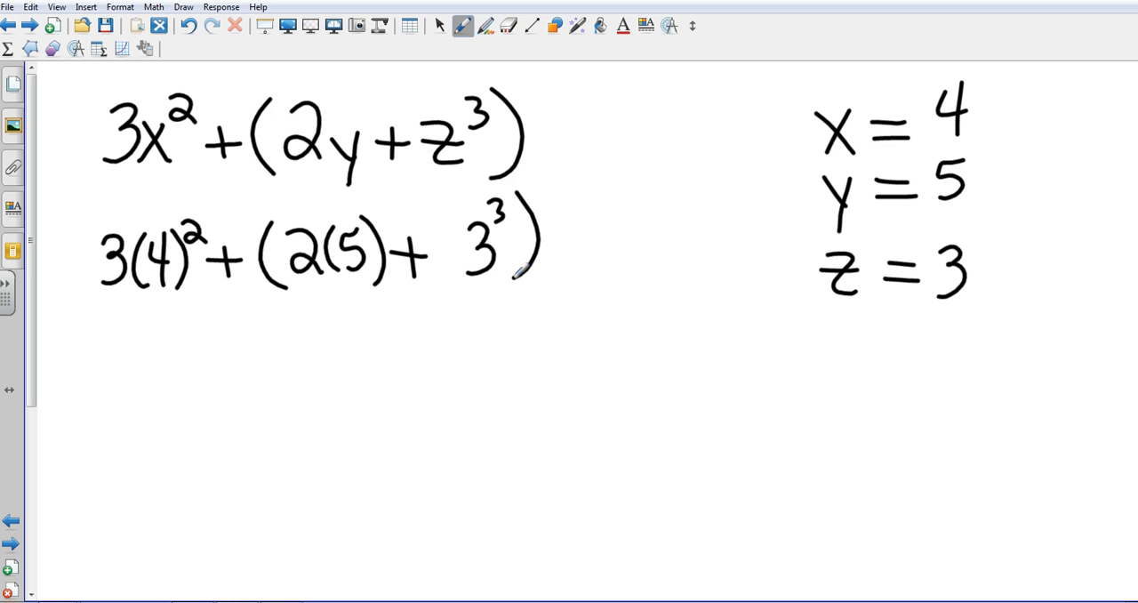
# Write 3(16) + (10 + 27) below and start the line with 45.
pyautogui.moveTo(107, 329); pyautogui.dragTo(160, 373)
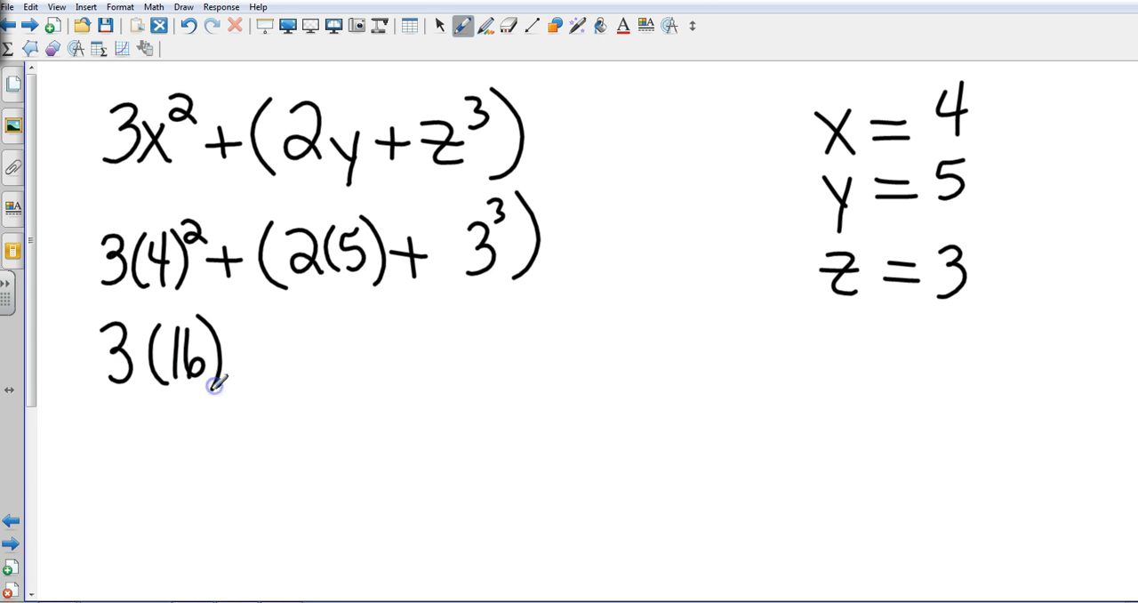
pyautogui.moveTo(249, 356); pyautogui.dragTo(307, 373)
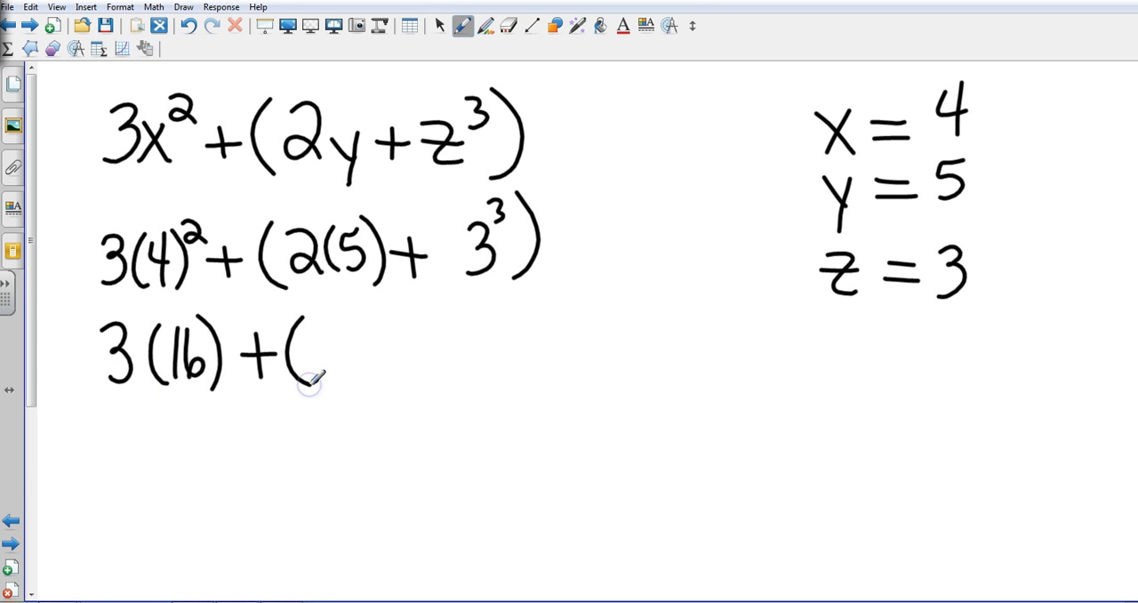
pyautogui.moveTo(333, 329); pyautogui.dragTo(333, 355)
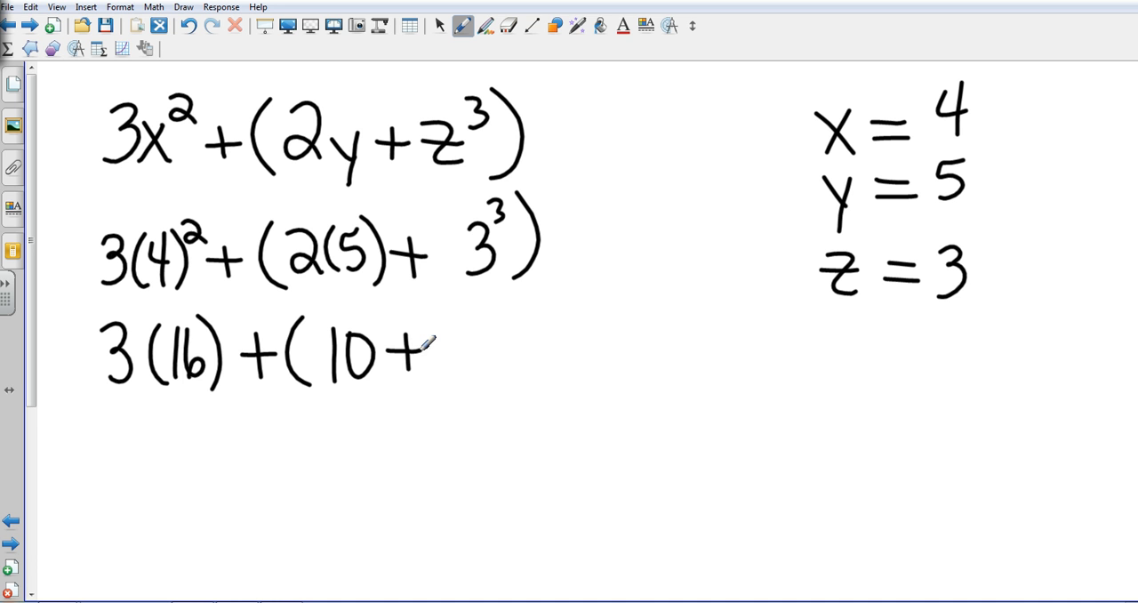
pyautogui.moveTo(456, 317)
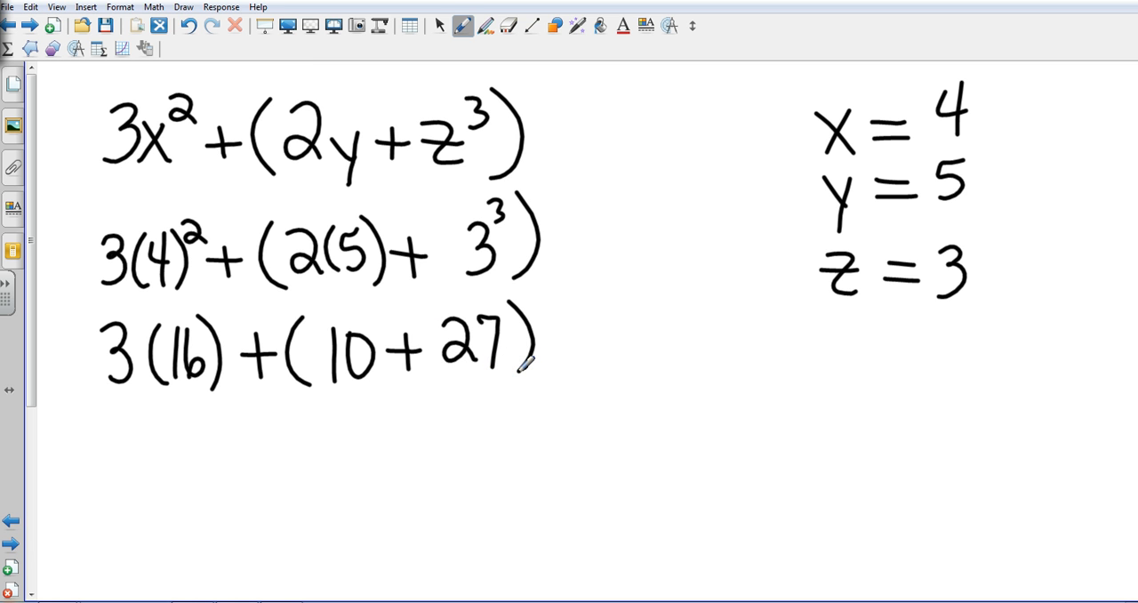
pyautogui.moveTo(160, 436); pyautogui.dragTo(232, 480)
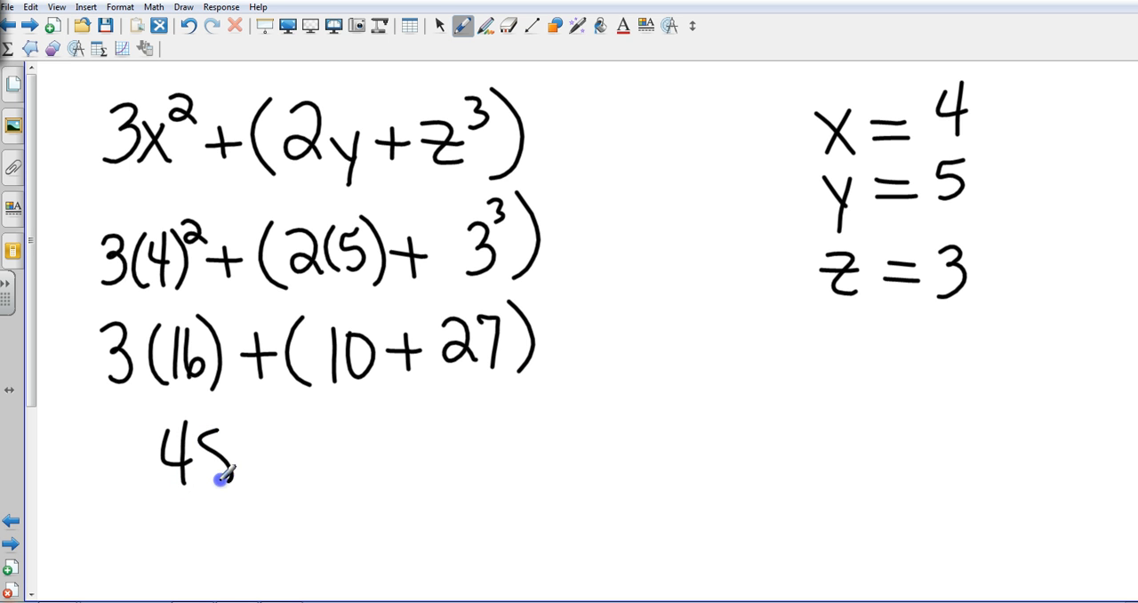